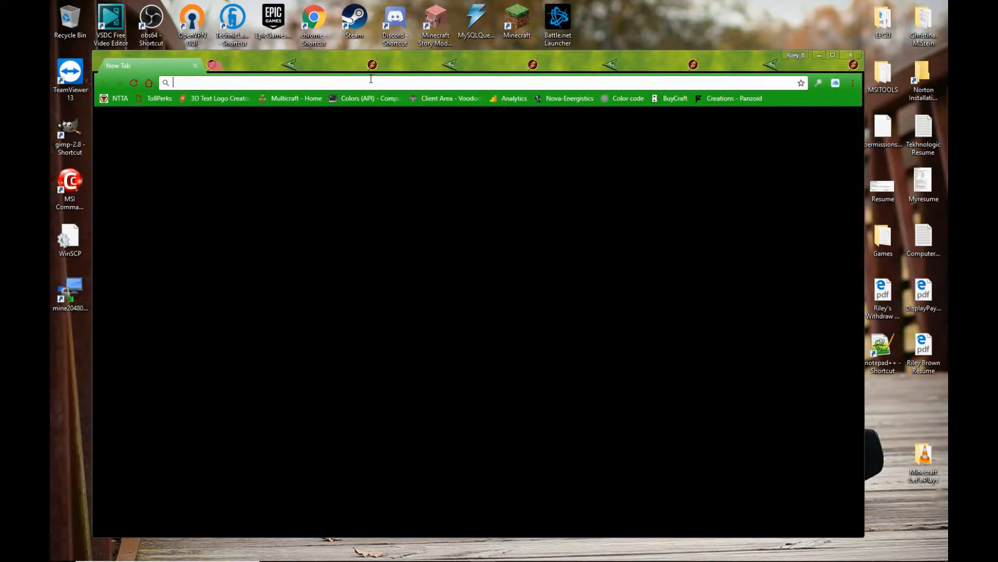
# Google 'technic launcher' and open the Technic Platform launcher download page
pyautogui.write('technic launcher')
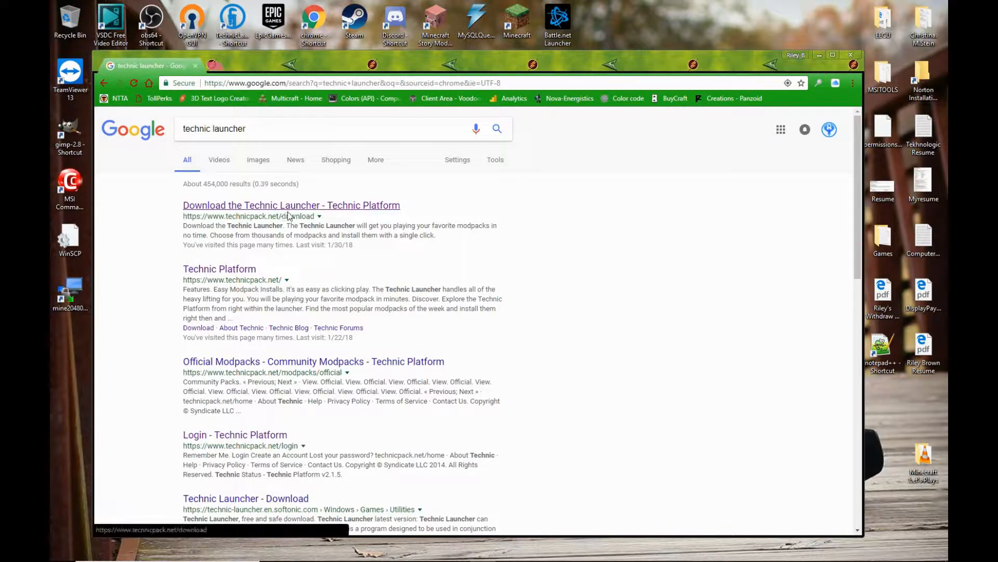
pyautogui.click(291, 205)
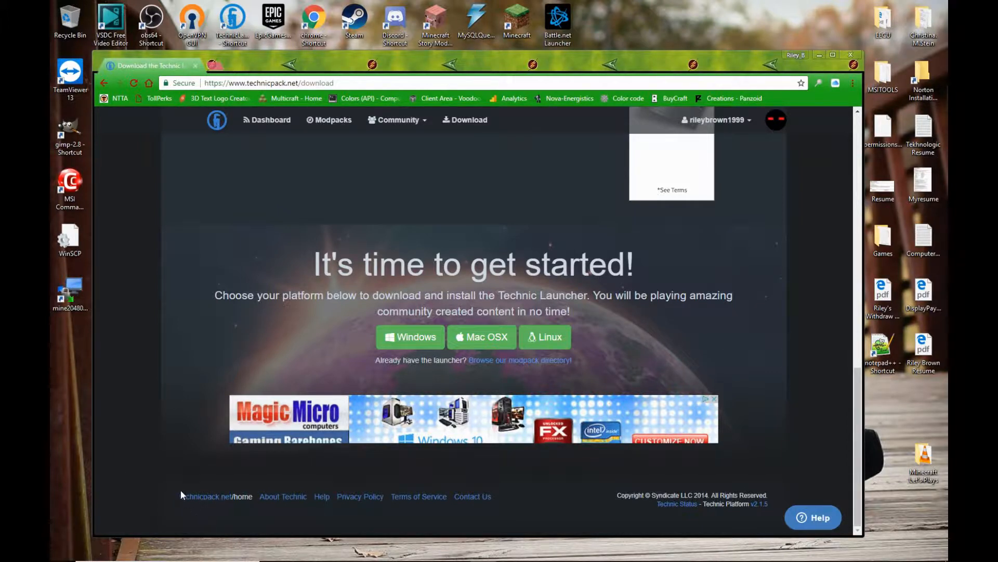
pyautogui.click(853, 83)
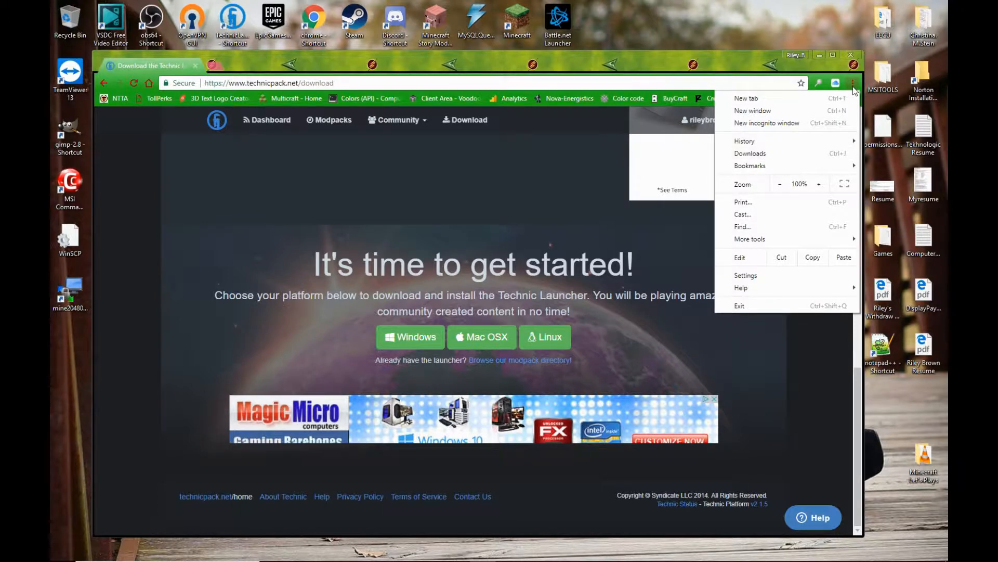
pyautogui.moveTo(753, 179)
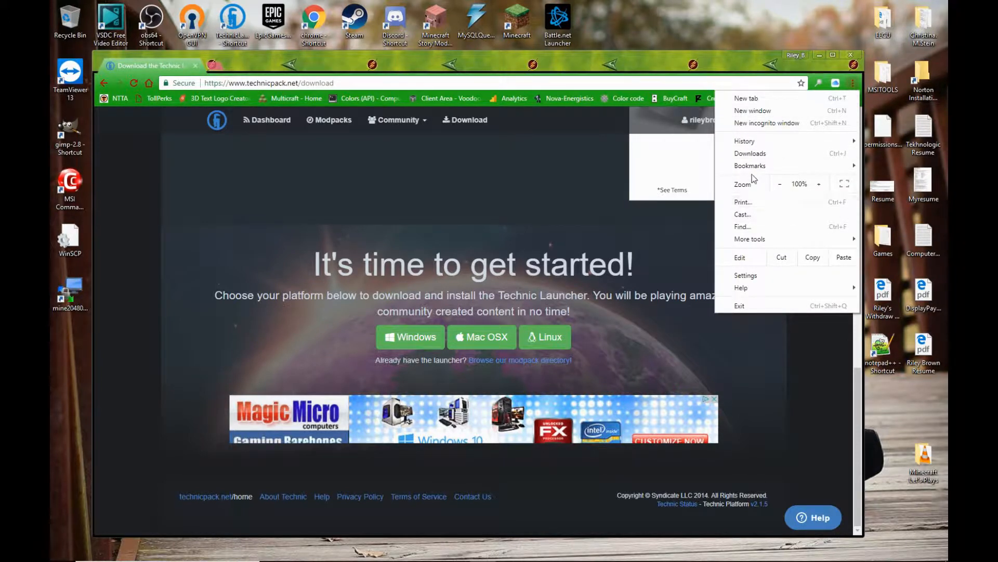
pyautogui.moveTo(335, 75)
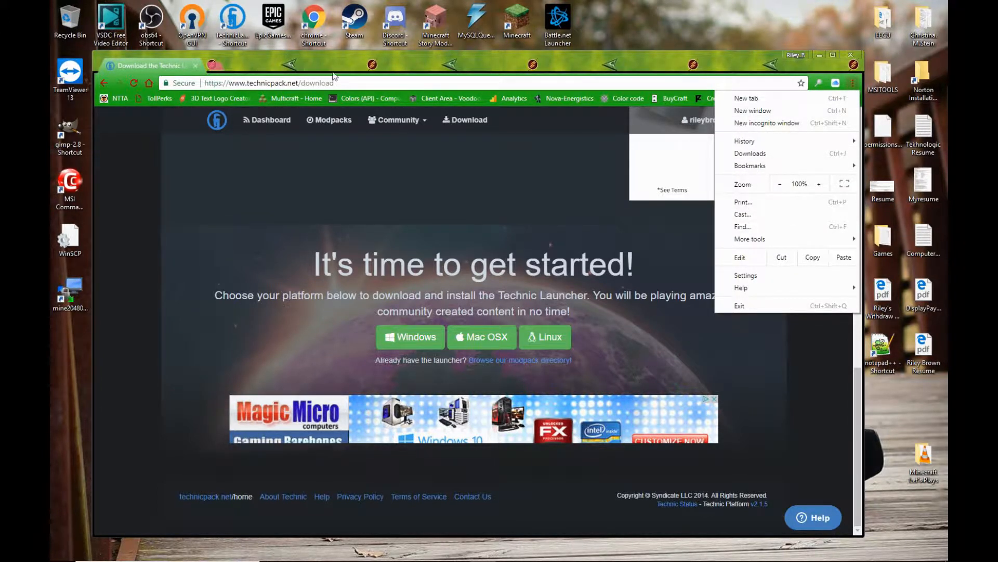
pyautogui.moveTo(750, 154)
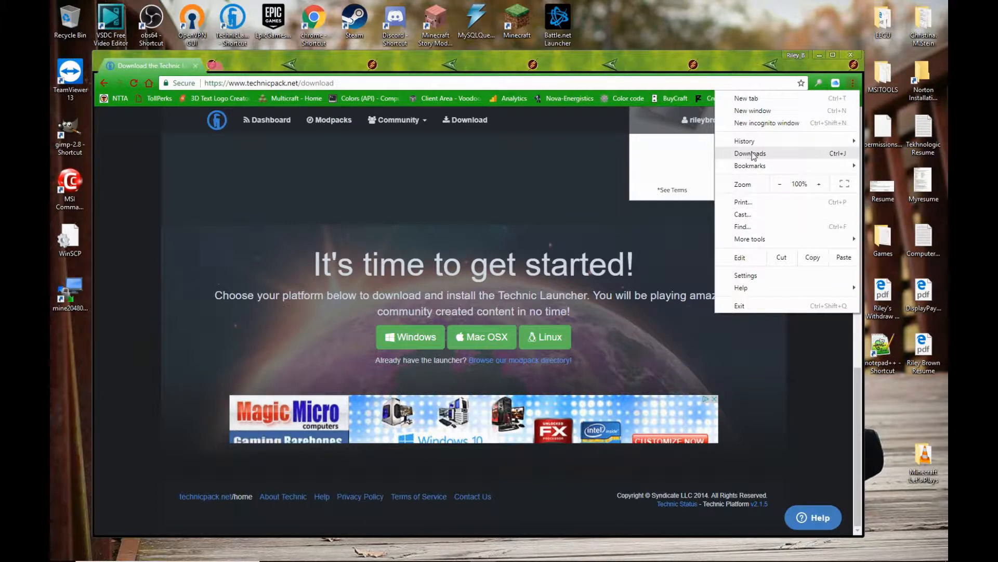
# View Chrome's downloads list, then close the browser window
pyautogui.click(750, 153)
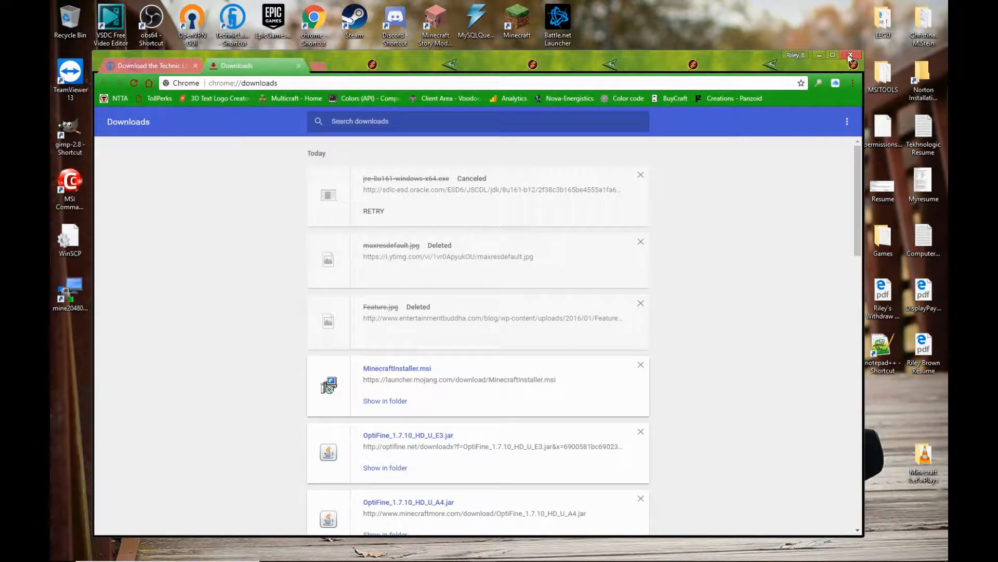
pyautogui.click(852, 55)
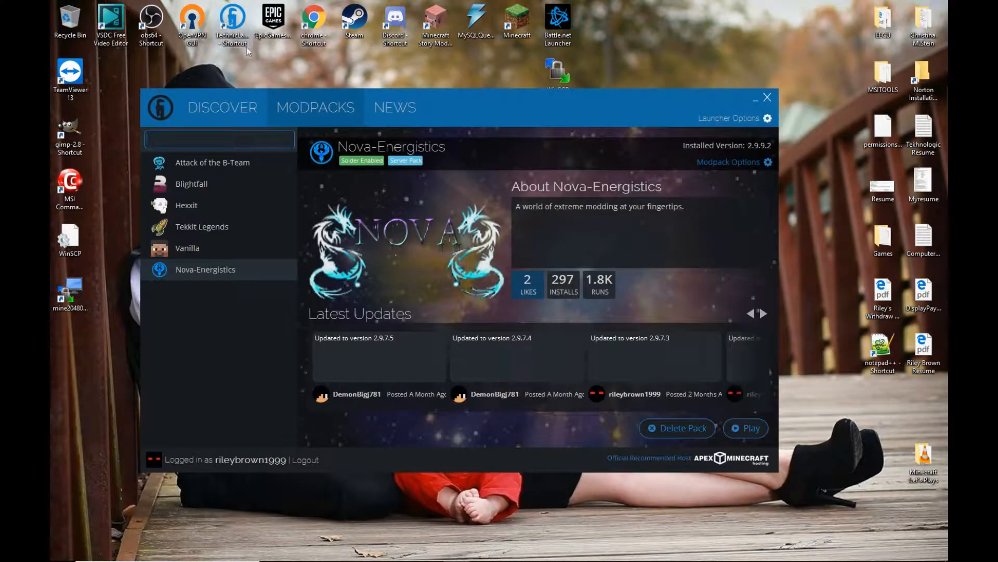
pyautogui.moveTo(223, 22)
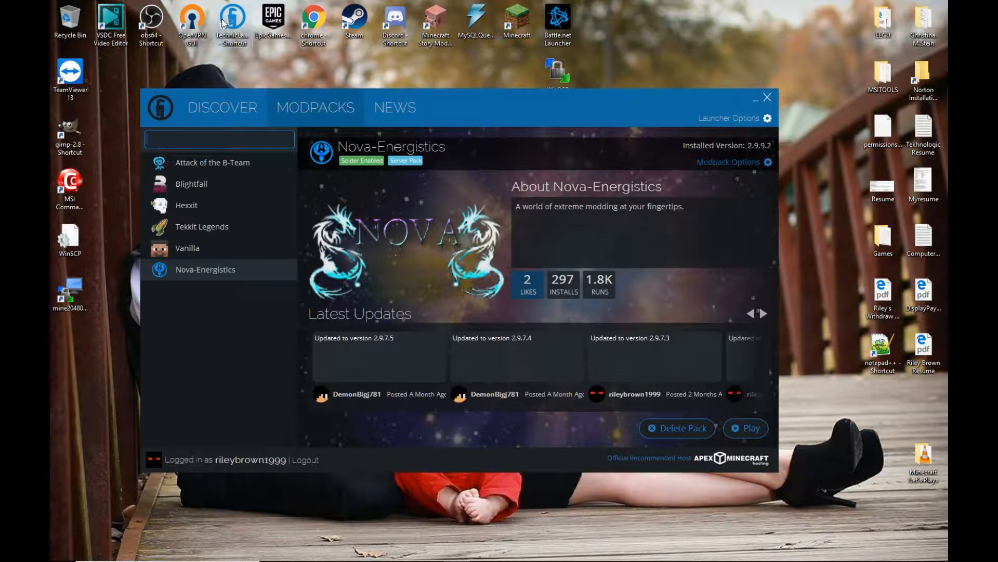
pyautogui.moveTo(240, 46)
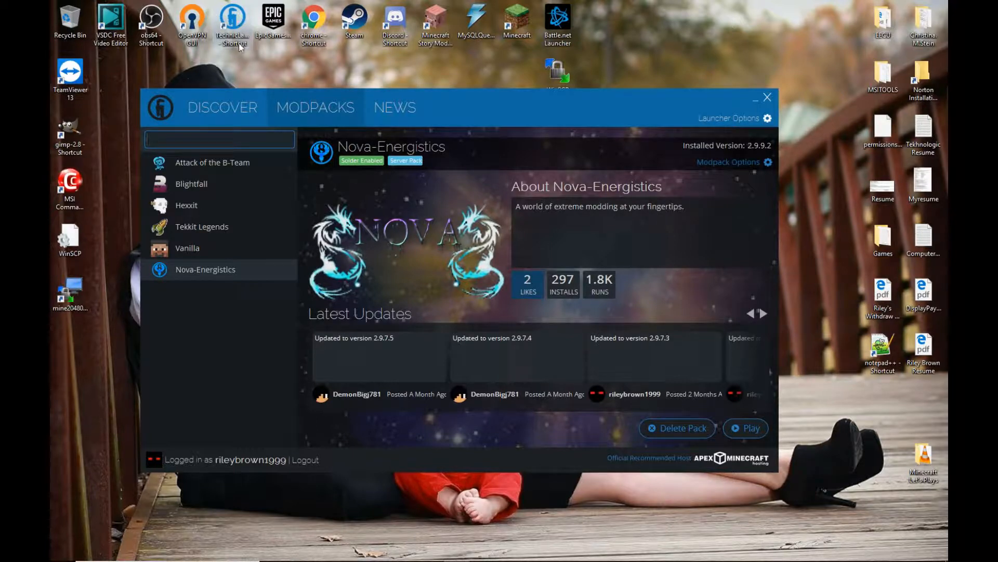
pyautogui.moveTo(443, 278)
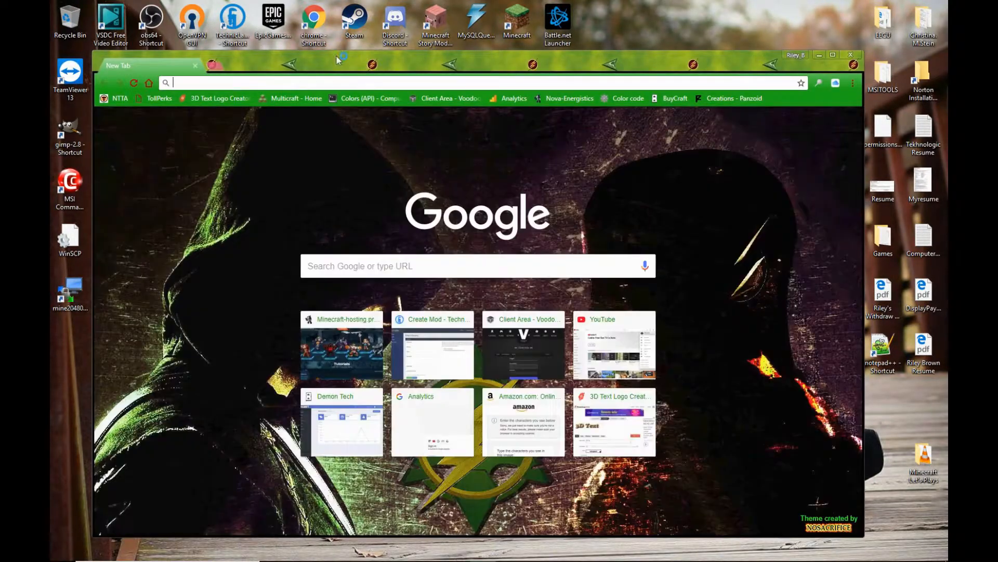
# Search for Java download and open java.com's 'See all Java downloads' page
pyautogui.write('ja')
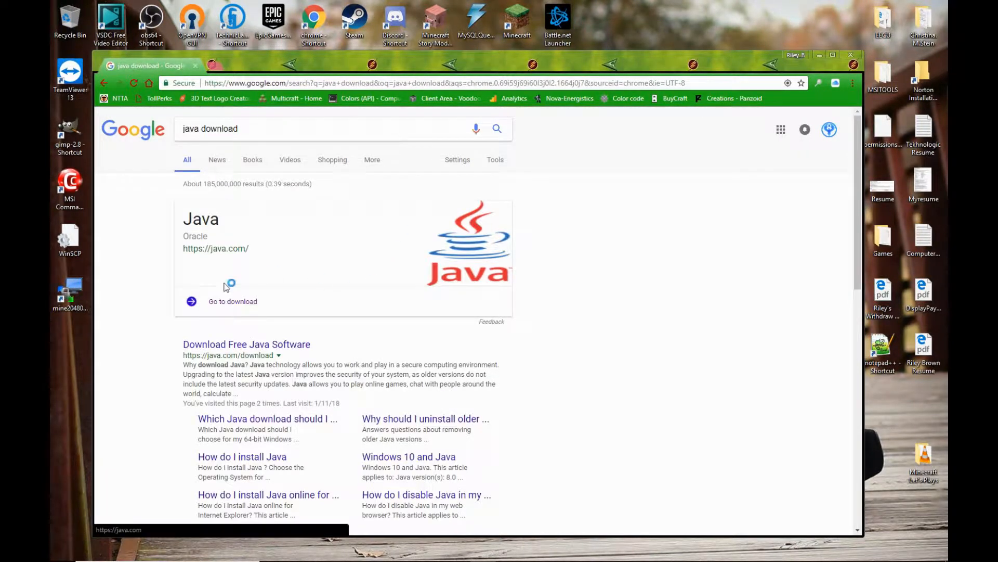
pyautogui.click(232, 301)
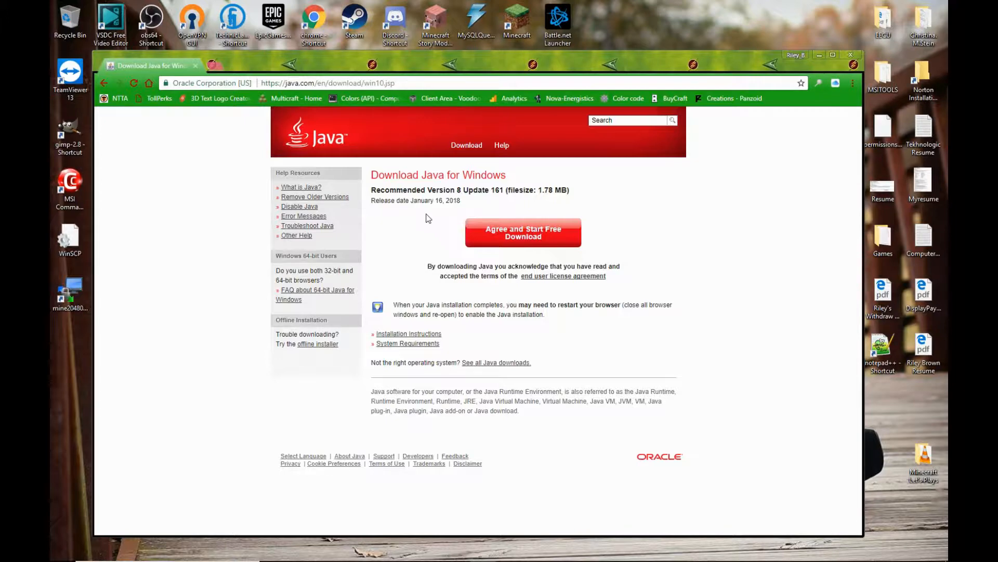
pyautogui.moveTo(482, 372)
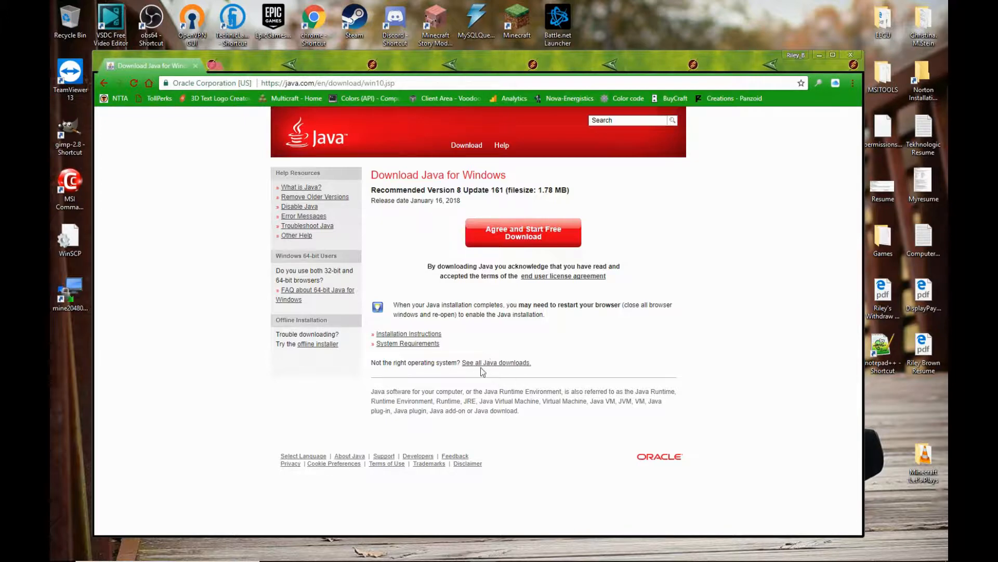
pyautogui.moveTo(402, 376)
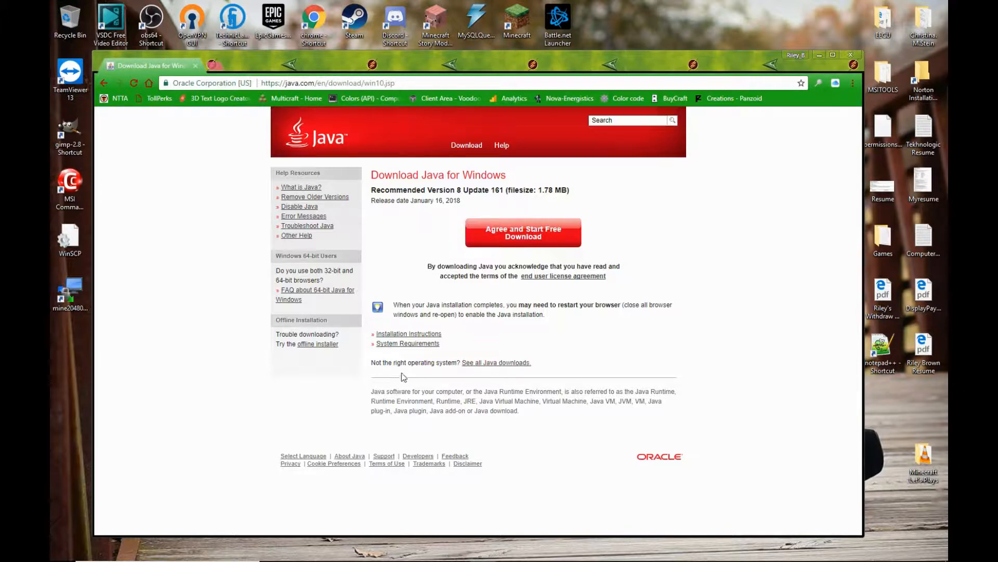
pyautogui.moveTo(491, 343)
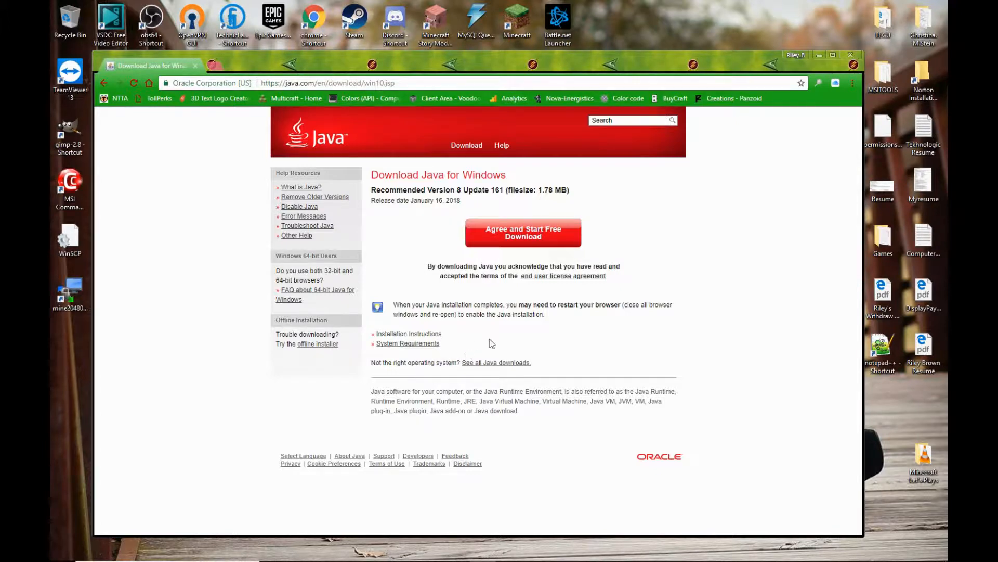
pyautogui.moveTo(505, 355)
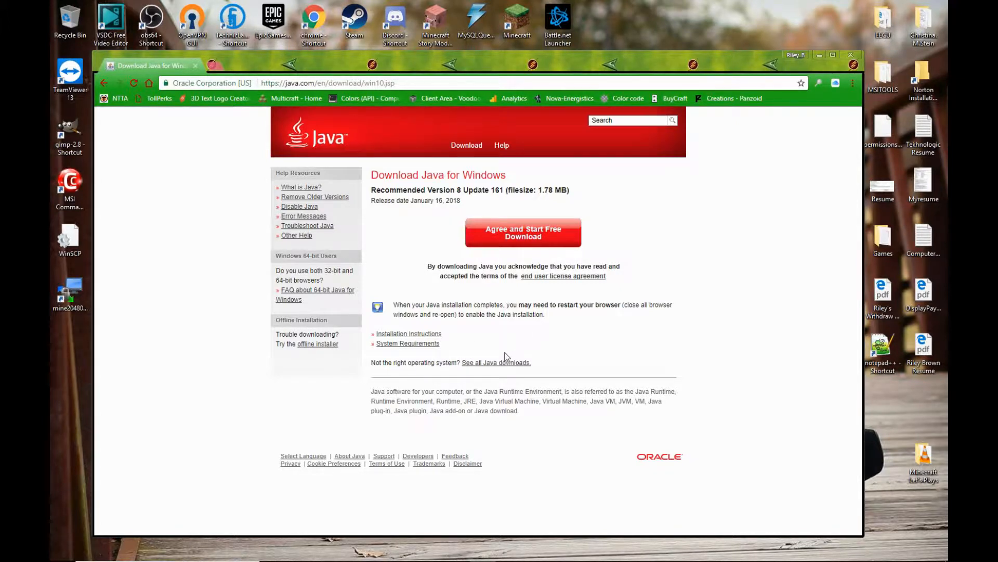
pyautogui.click(496, 363)
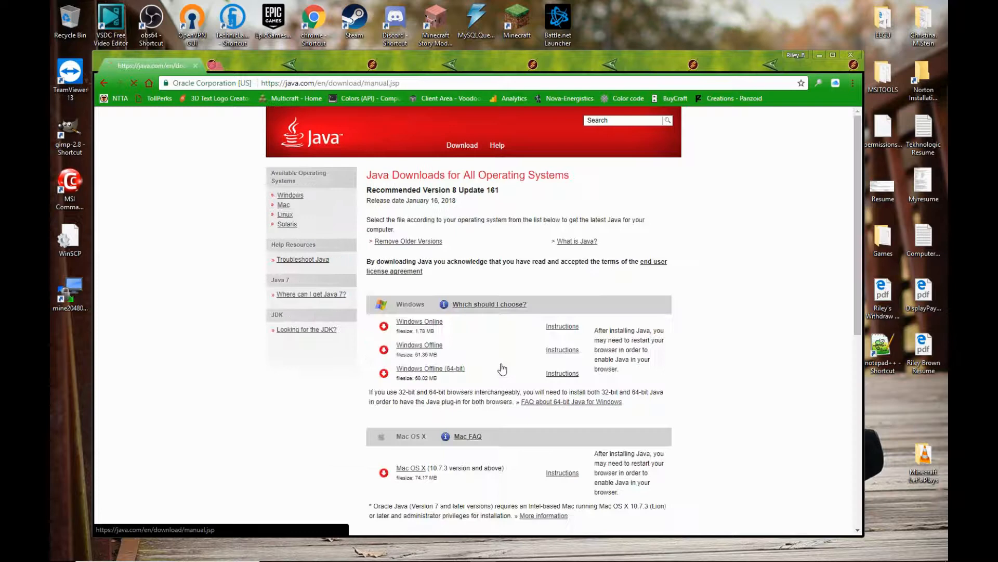
# Cancel the Windows Offline 64-bit Java download and close Chrome
pyautogui.scroll(-3)
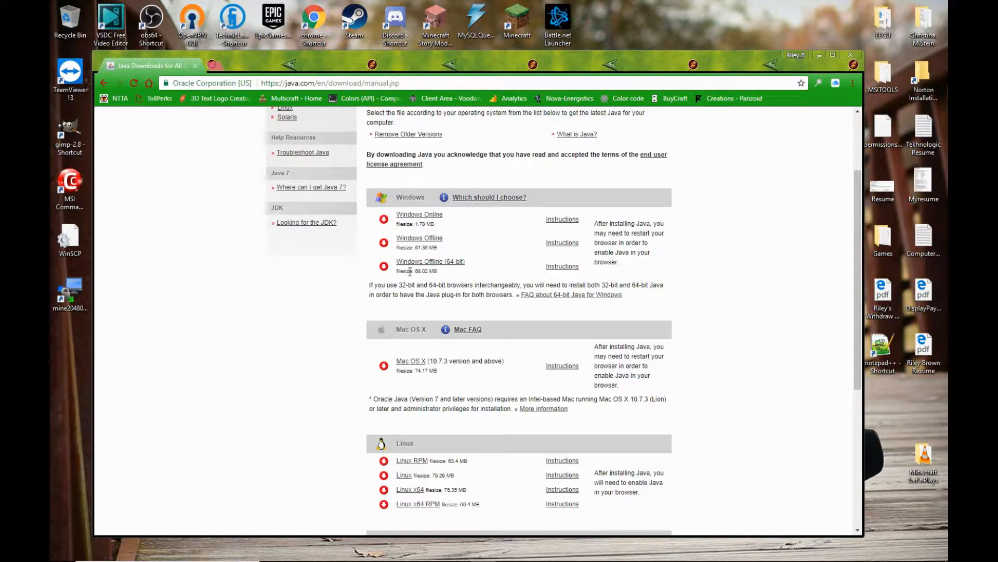
pyautogui.moveTo(430, 261)
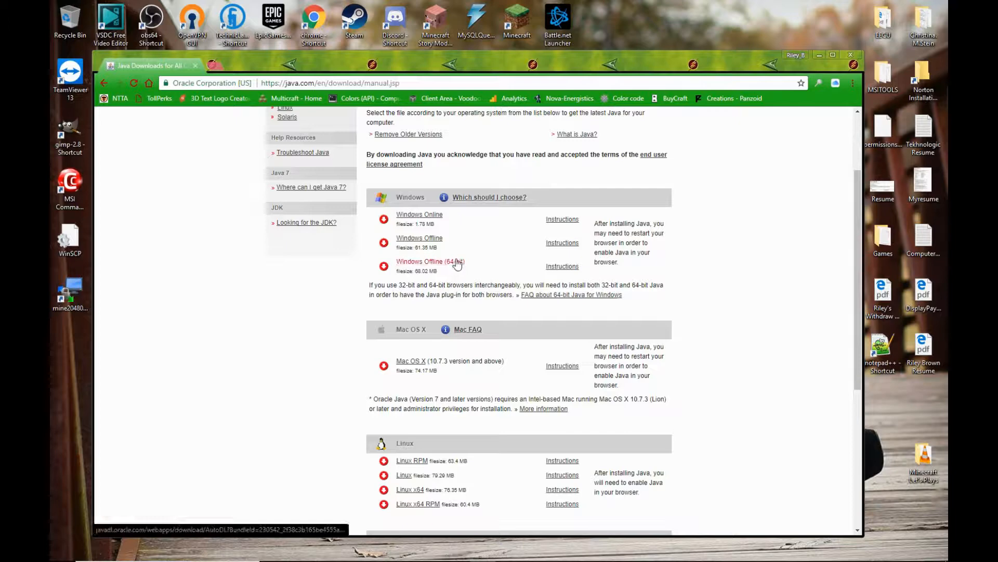
pyautogui.moveTo(419, 214)
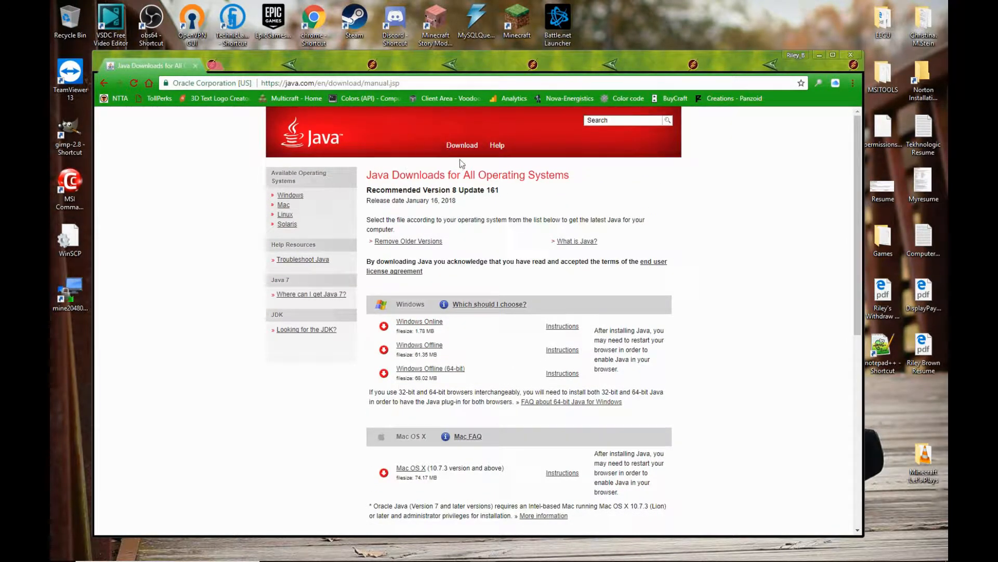
pyautogui.scroll(-3)
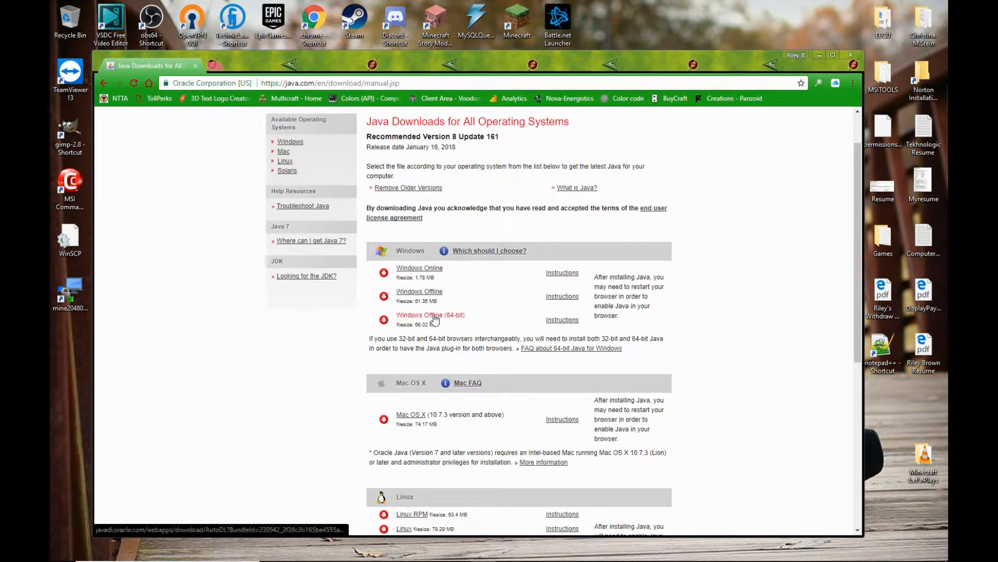
pyautogui.moveTo(431, 314)
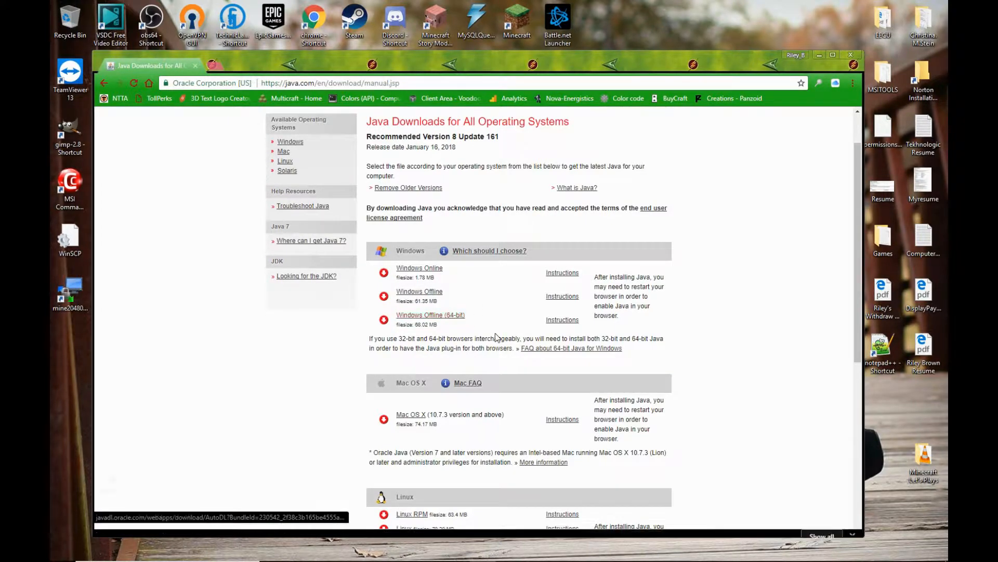
pyautogui.click(203, 524)
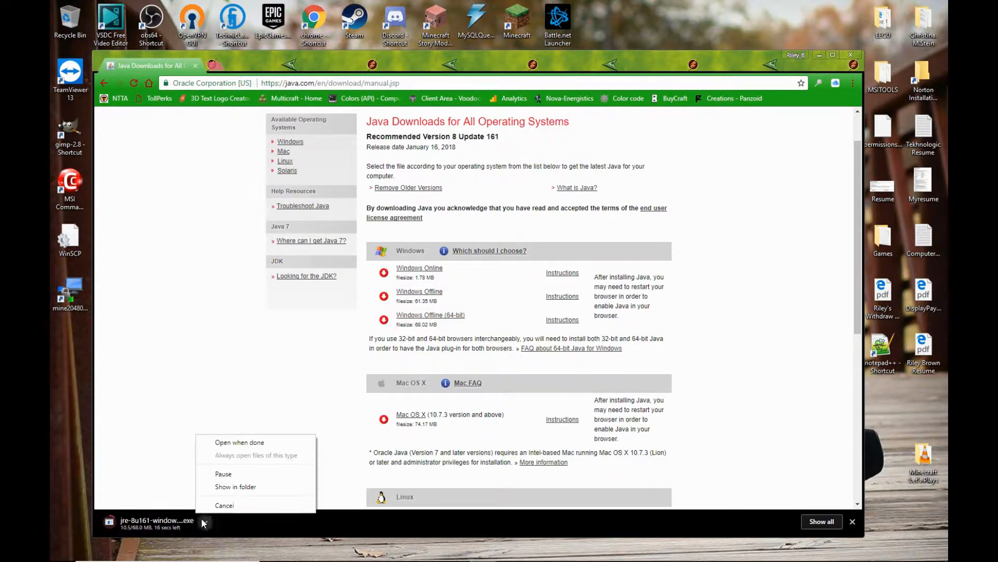
pyautogui.click(224, 505)
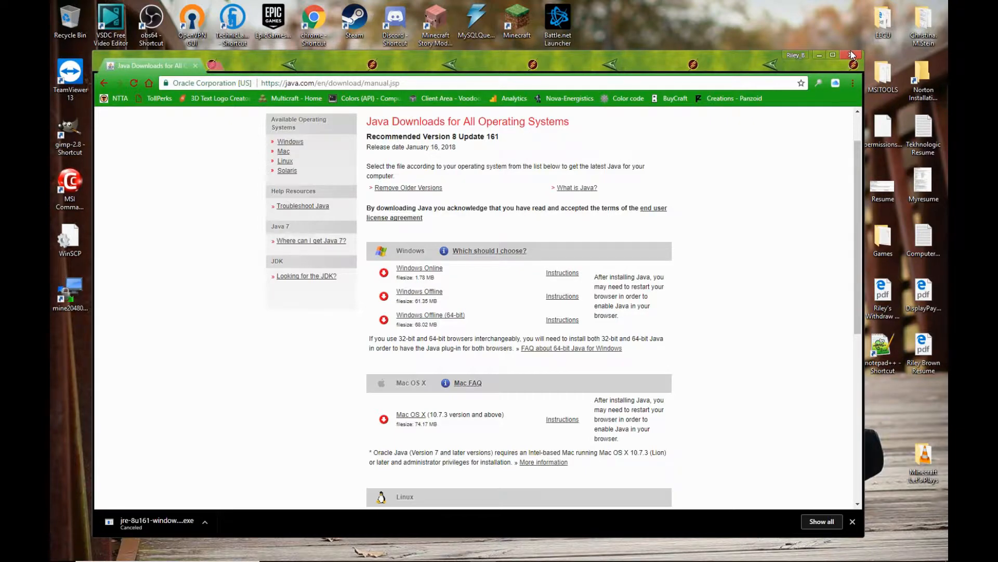
pyautogui.click(853, 55)
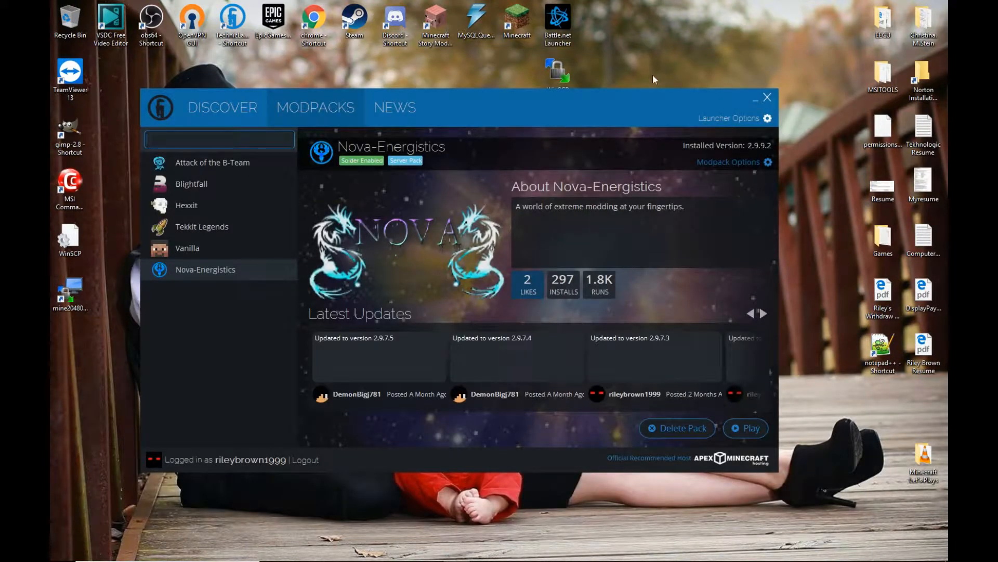
pyautogui.moveTo(581, 102)
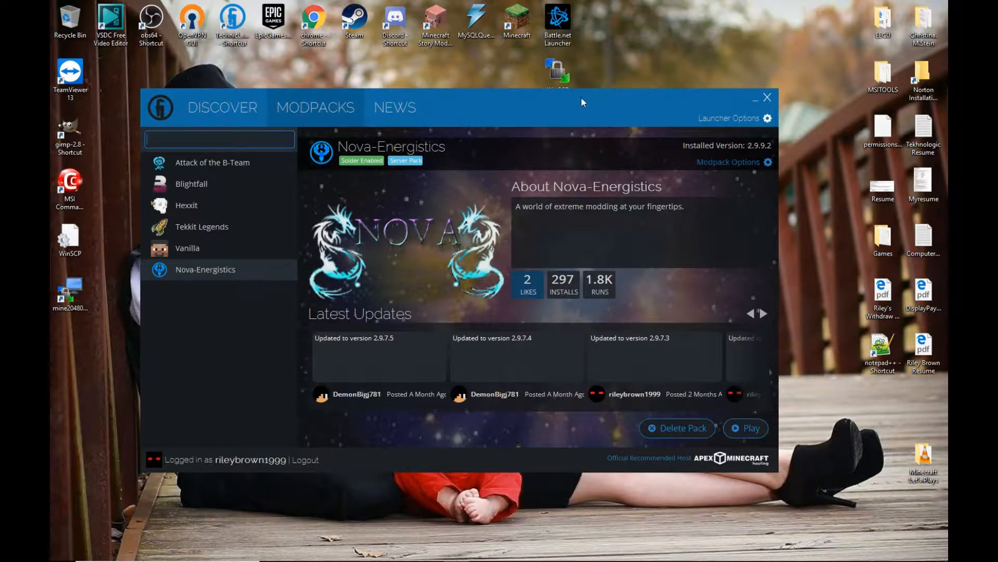
pyautogui.moveTo(755, 121)
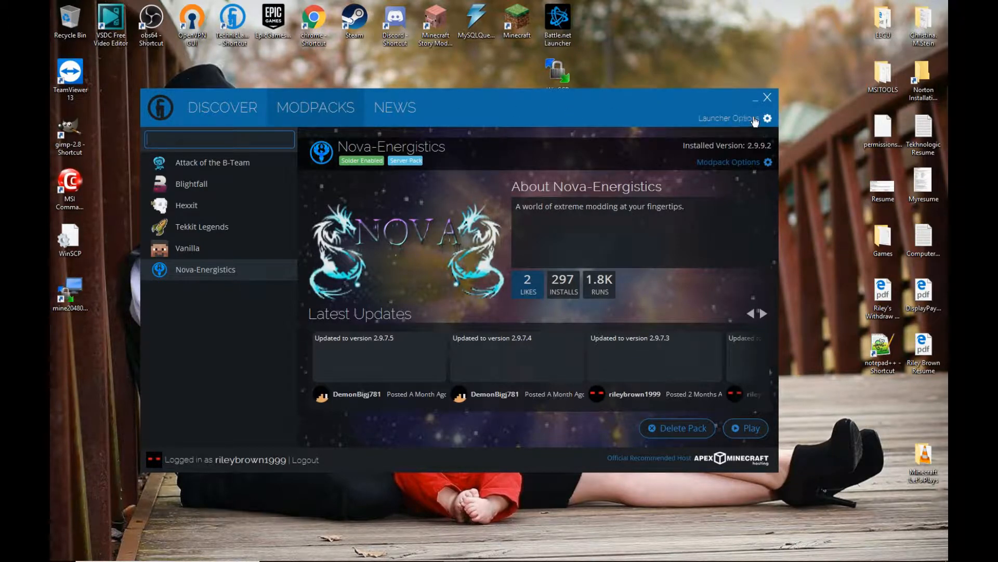
pyautogui.moveTo(761, 125)
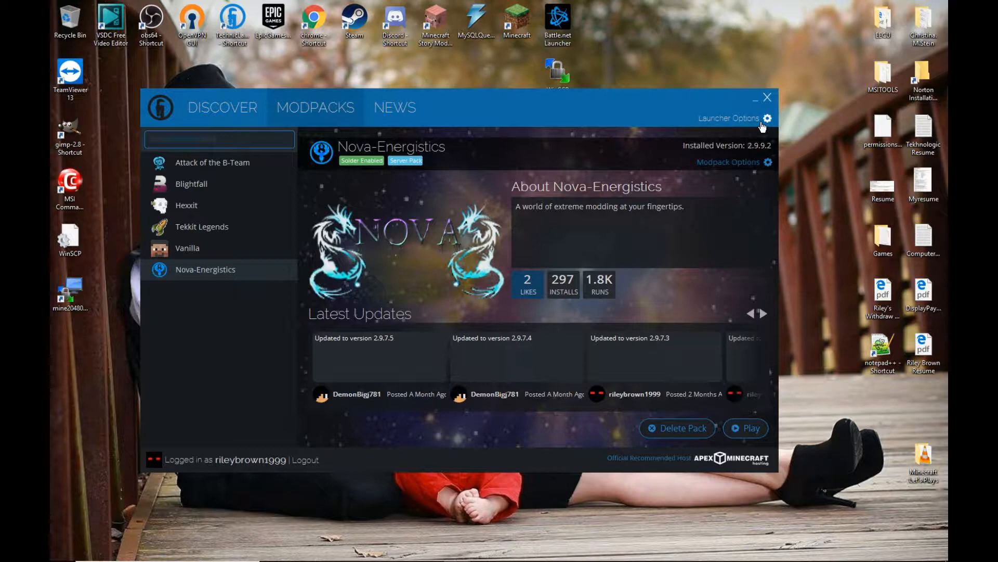
# In Launcher Options Java Settings, select Latest 64-Bit Java (1.8.0_161) and 3 GB memory
pyautogui.click(768, 119)
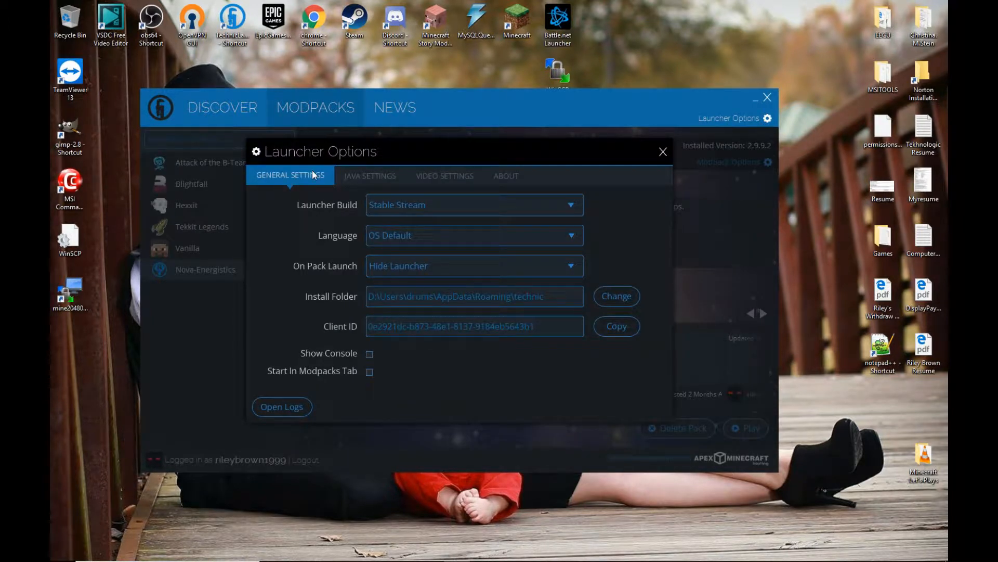
pyautogui.click(369, 175)
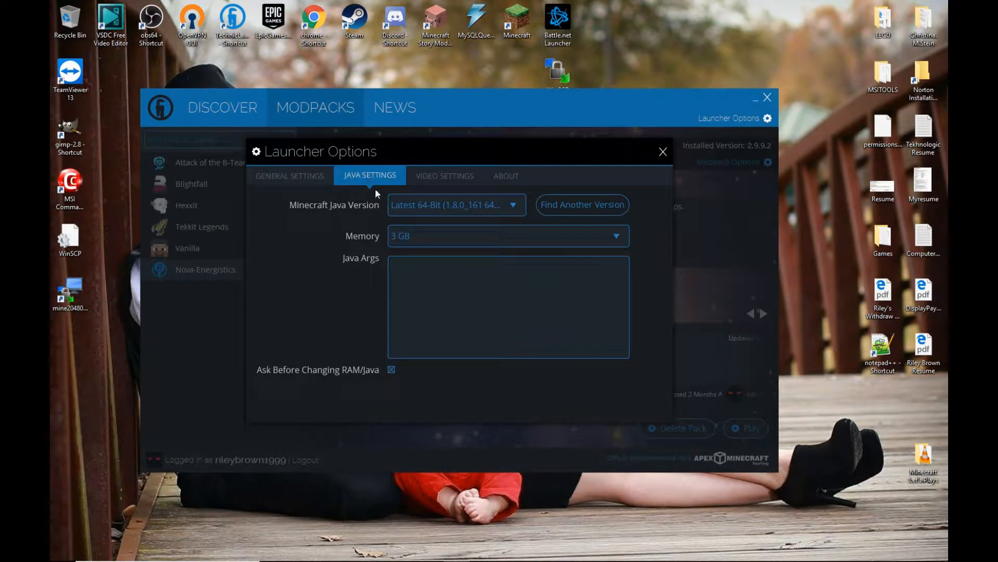
pyautogui.click(456, 205)
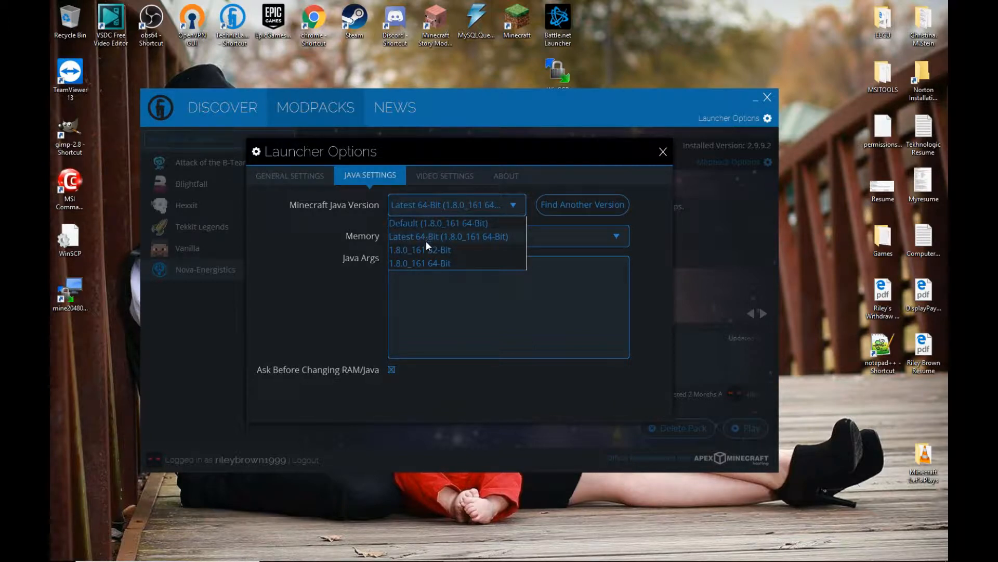
pyautogui.click(447, 236)
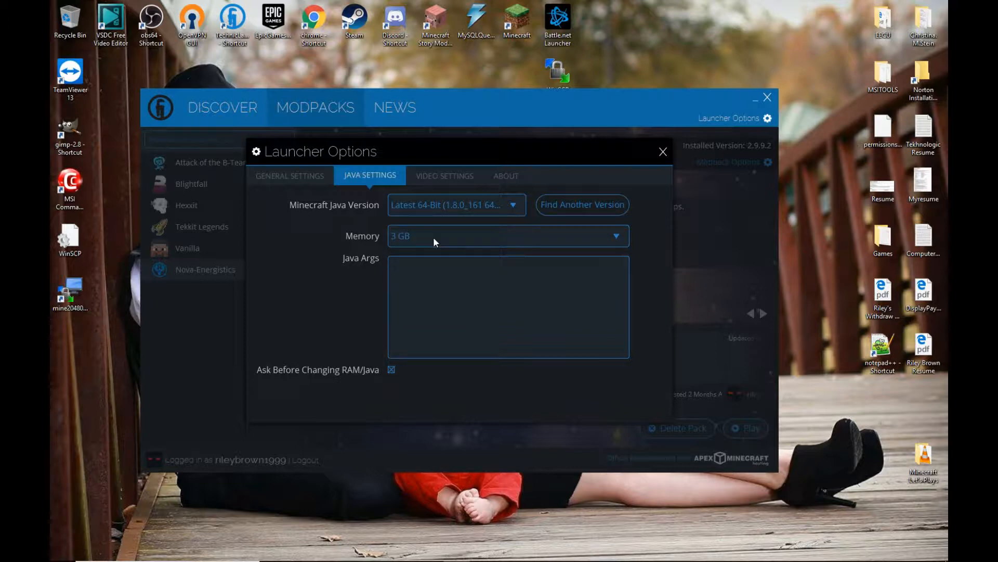
pyautogui.click(506, 235)
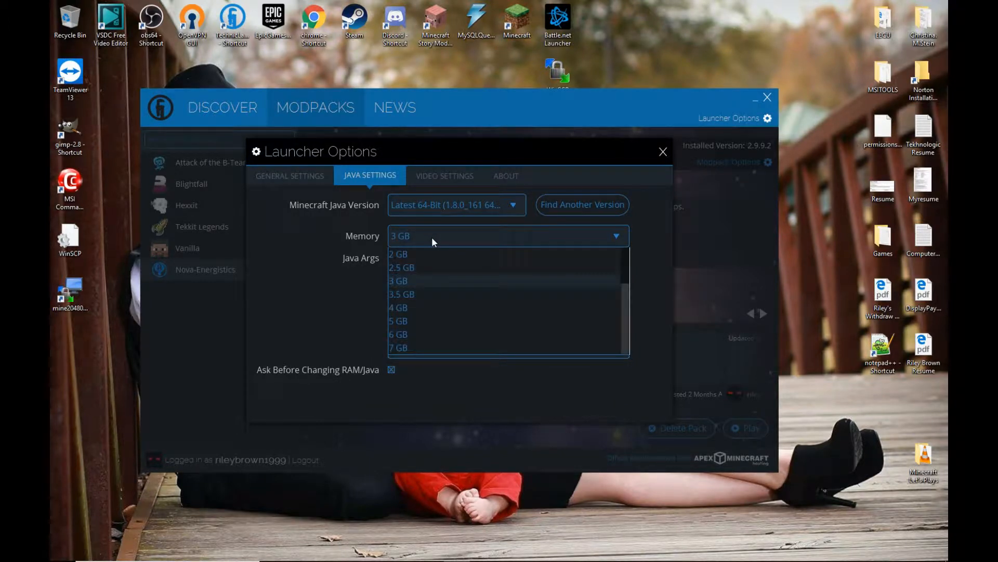
pyautogui.moveTo(452, 275)
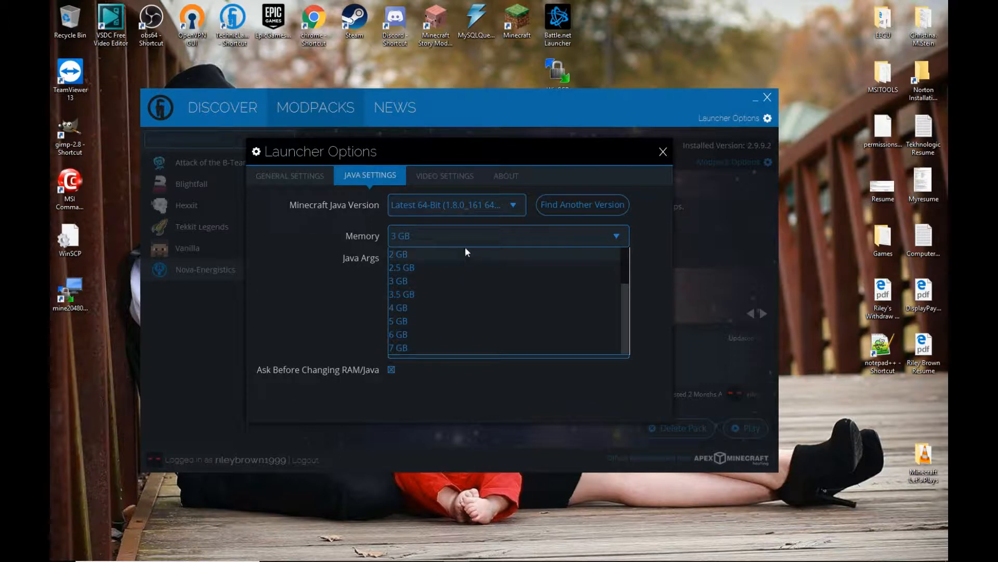
pyautogui.moveTo(451, 253)
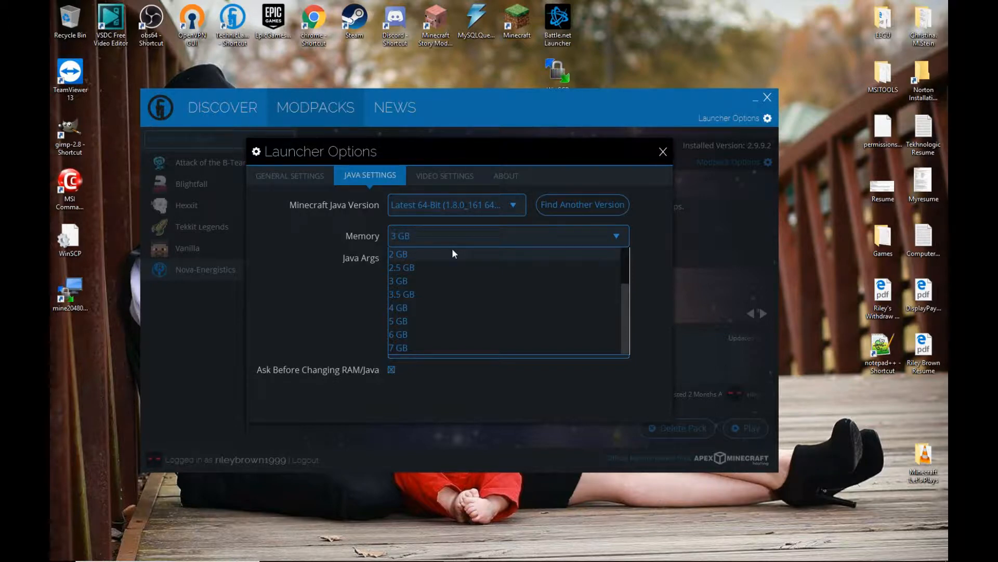
pyautogui.moveTo(463, 308)
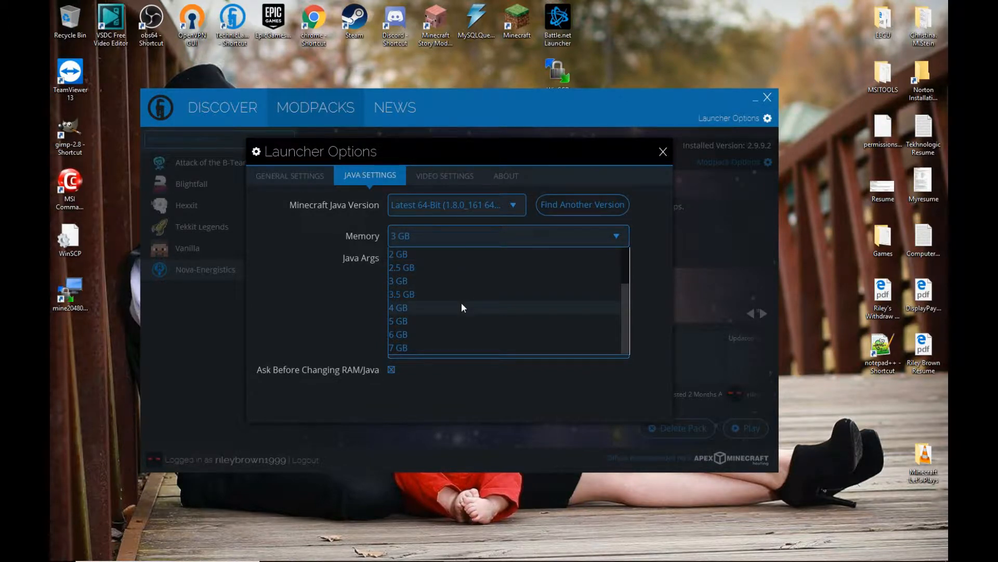
pyautogui.moveTo(496, 307)
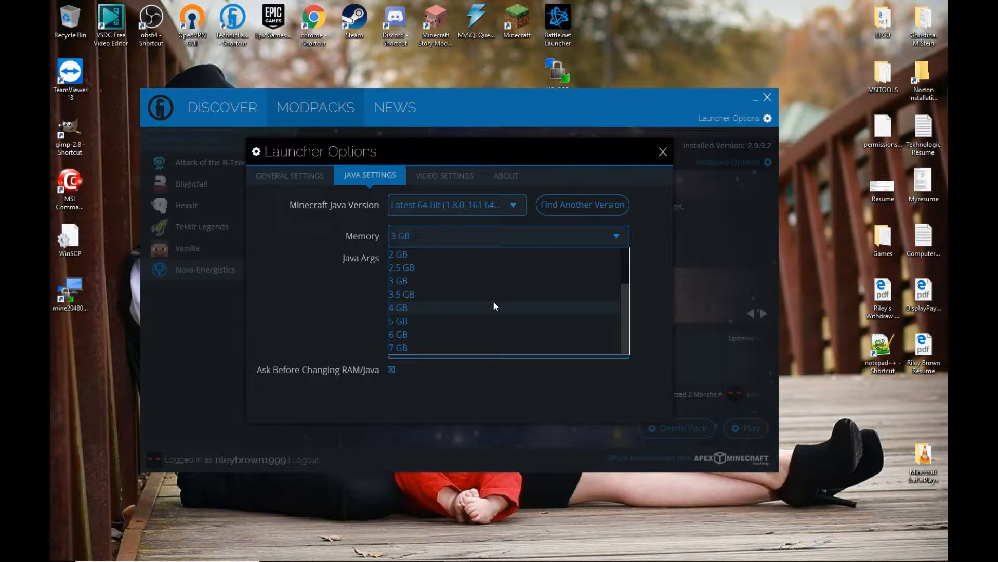
pyautogui.moveTo(421, 280)
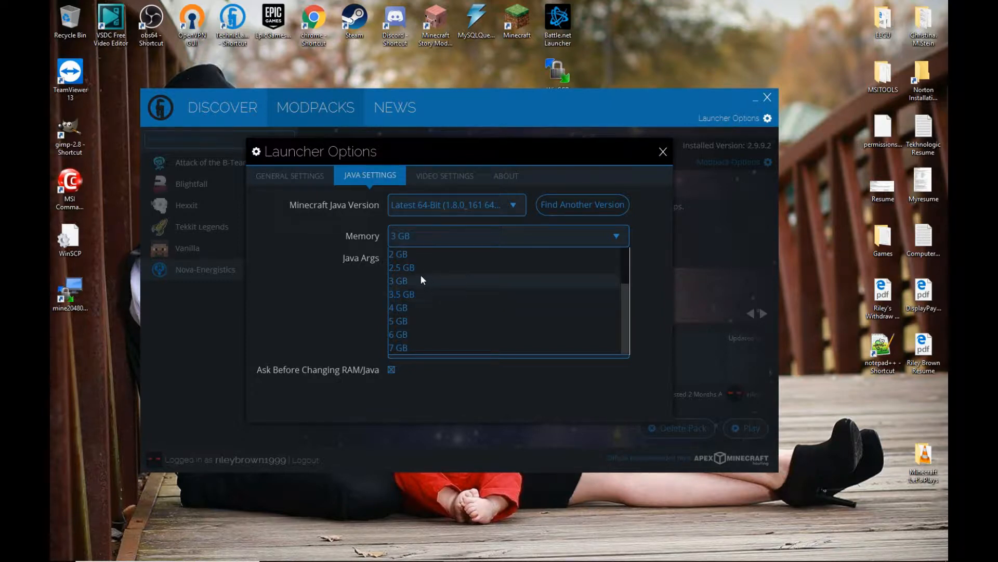
pyautogui.click(397, 280)
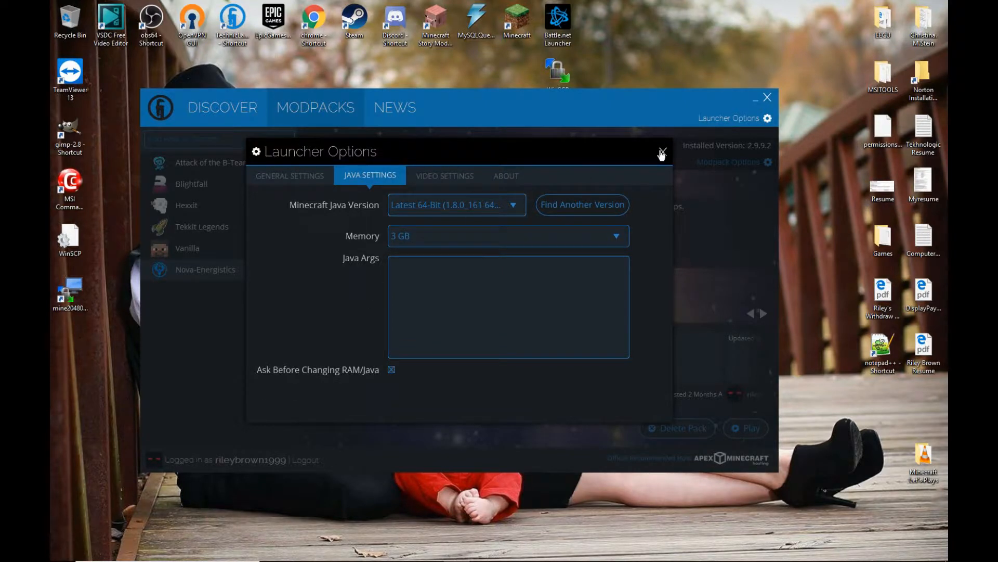
# Close the Launcher Options dialog and select the modpack search box
pyautogui.click(662, 152)
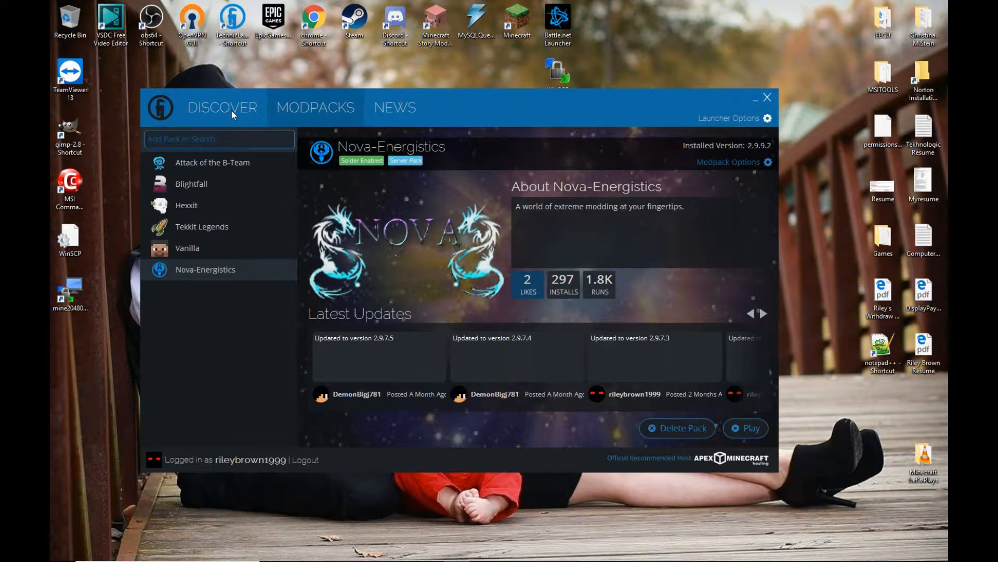
pyautogui.moveTo(312, 266)
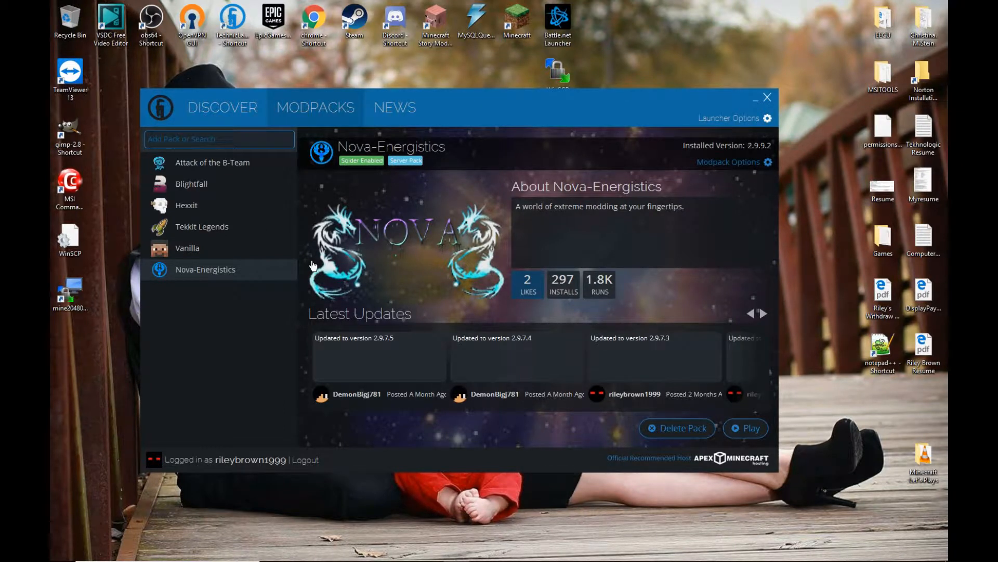
pyautogui.click(218, 139)
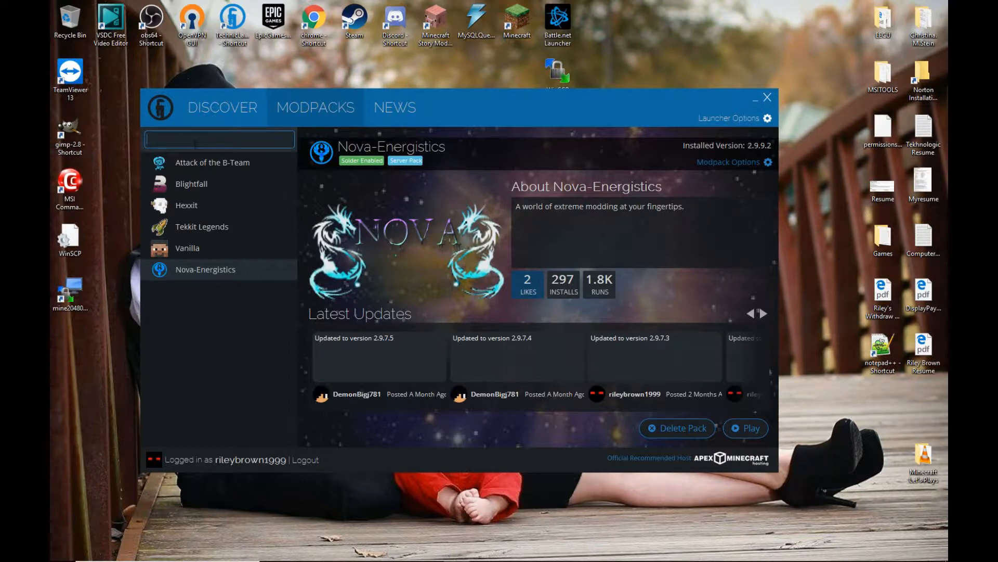
pyautogui.moveTo(180, 279)
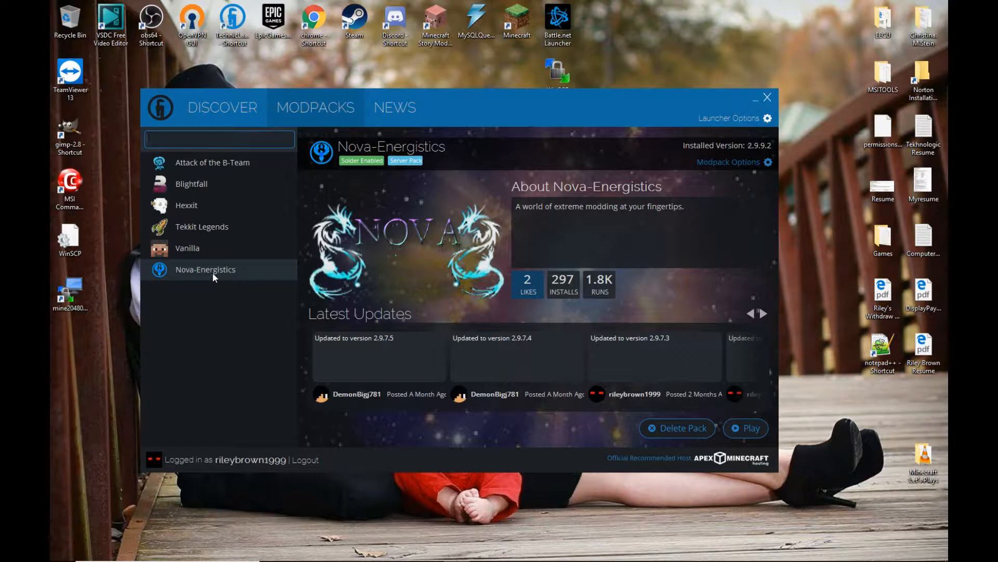
pyautogui.moveTo(193, 270)
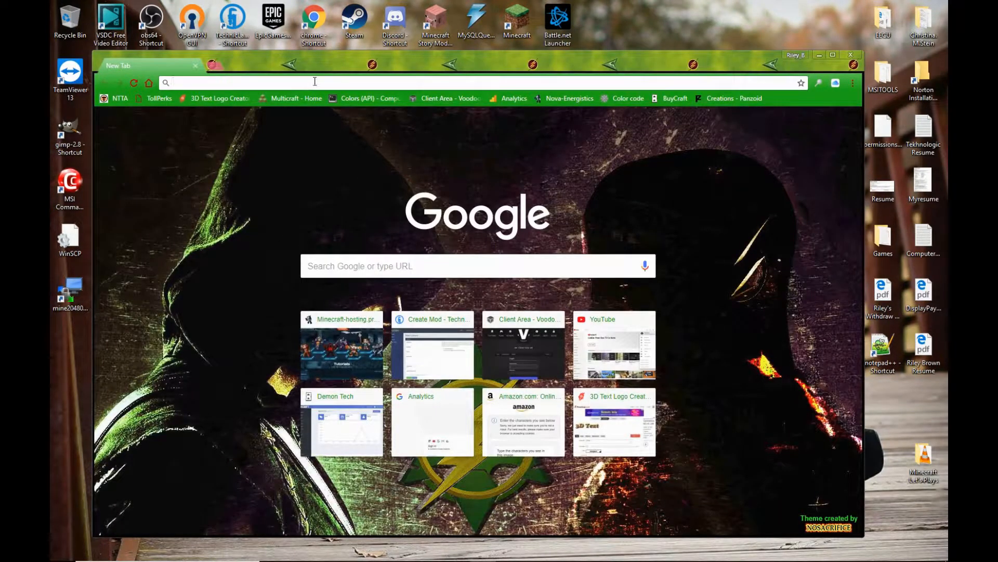
# On technicpack.net Modpacks, search 'Nova-' and run the Nova-Energistics suggestion
pyautogui.write('https://www.technicpack.net/dashboard')
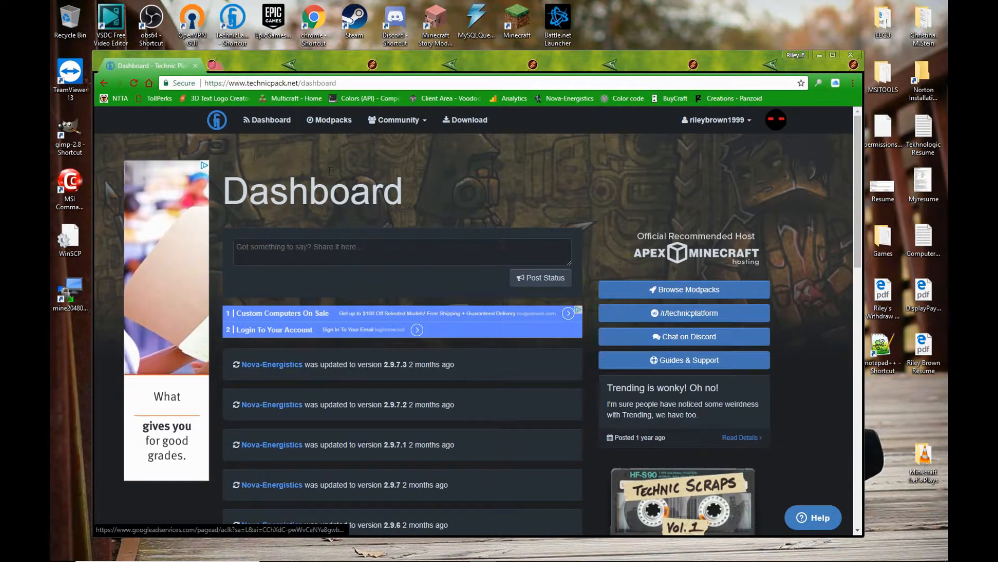
pyautogui.click(332, 120)
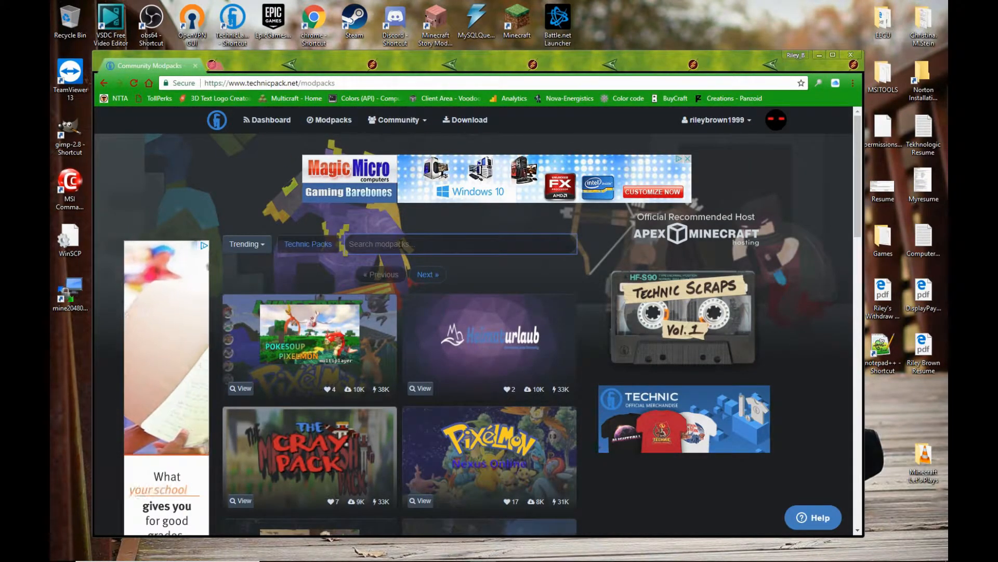
pyautogui.write('Nova-')
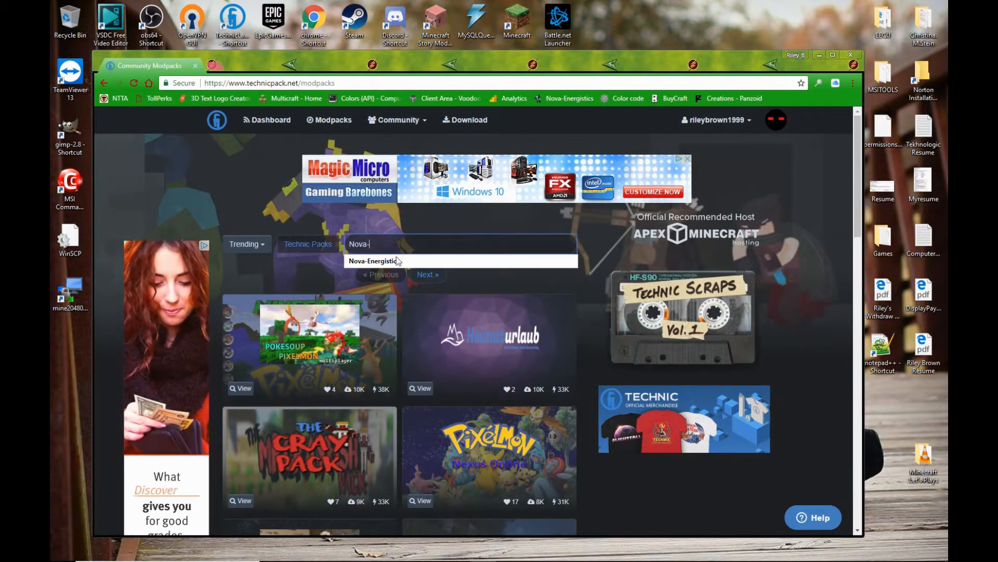
pyautogui.click(374, 262)
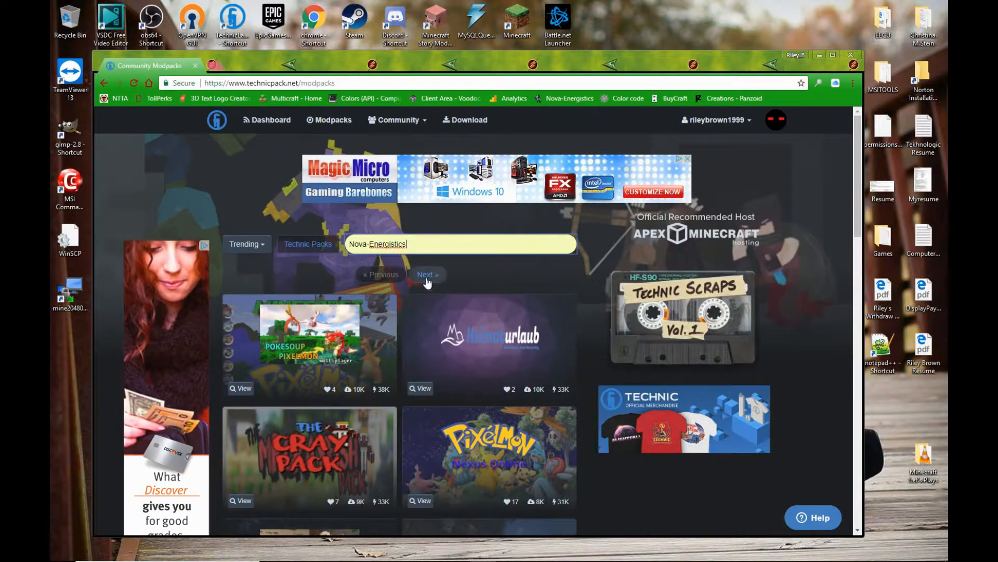
pyautogui.click(459, 244)
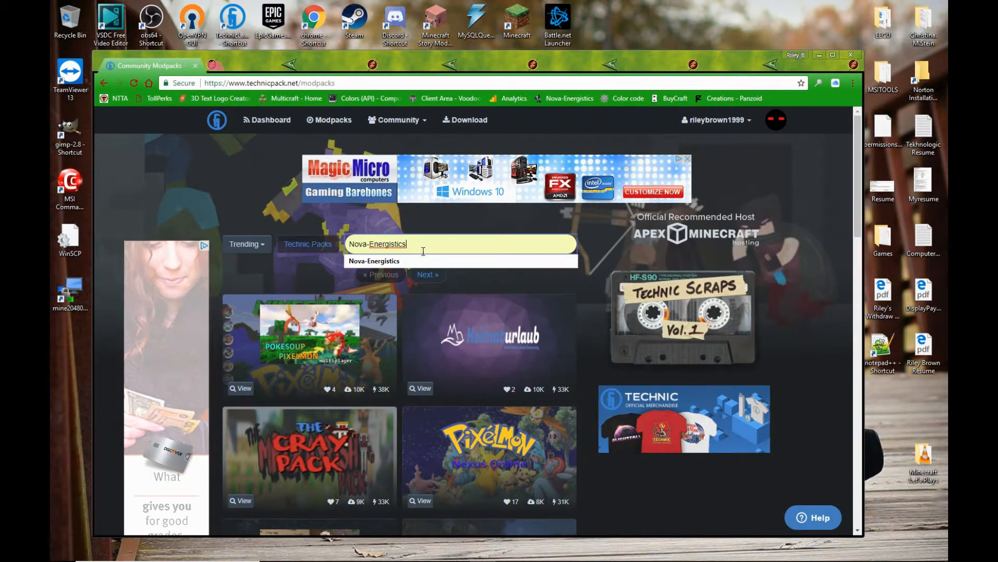
pyautogui.click(374, 261)
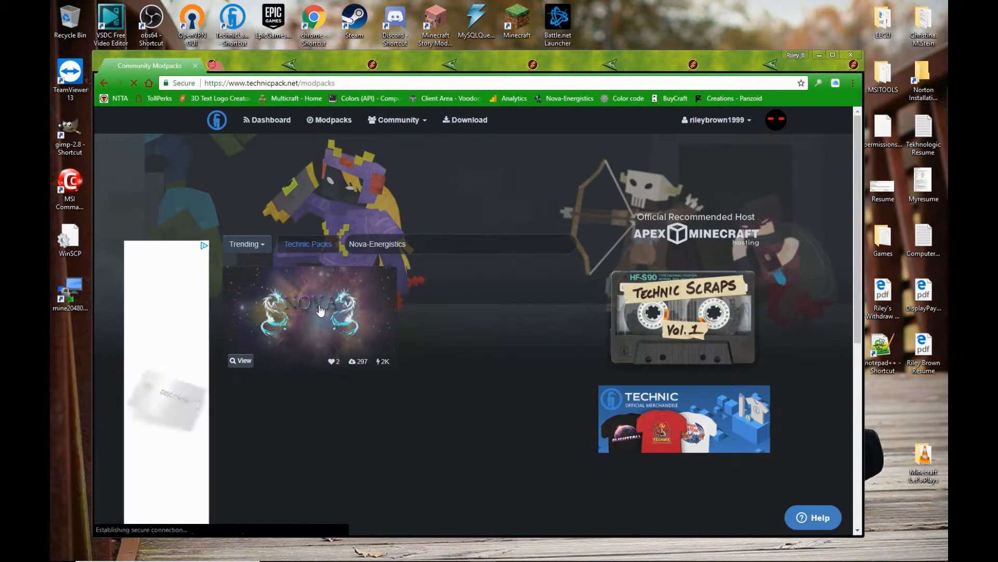
# Open the Nova-Energistics pack tile and scroll through its 2.9.9.2 page
pyautogui.click(312, 312)
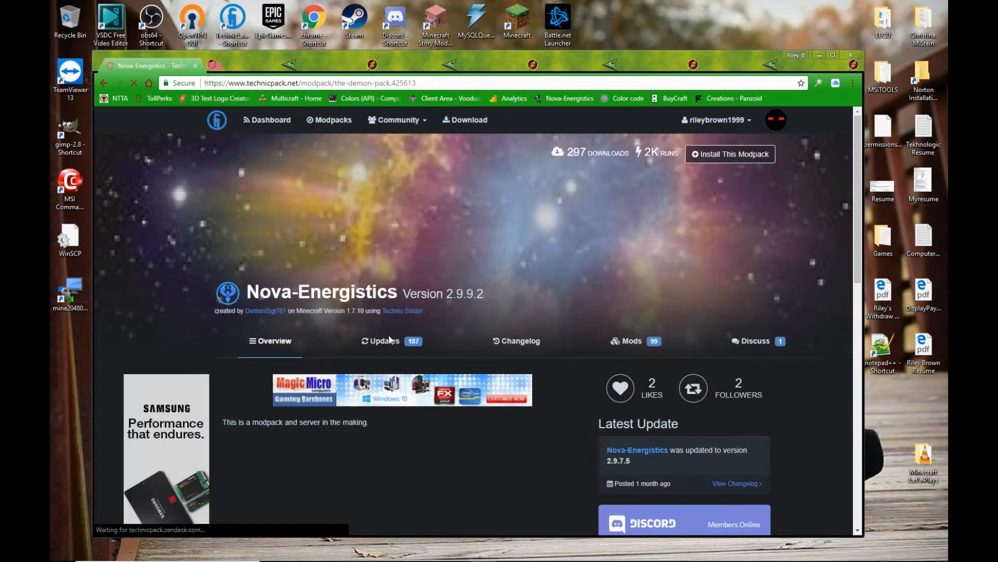
pyautogui.scroll(-3)
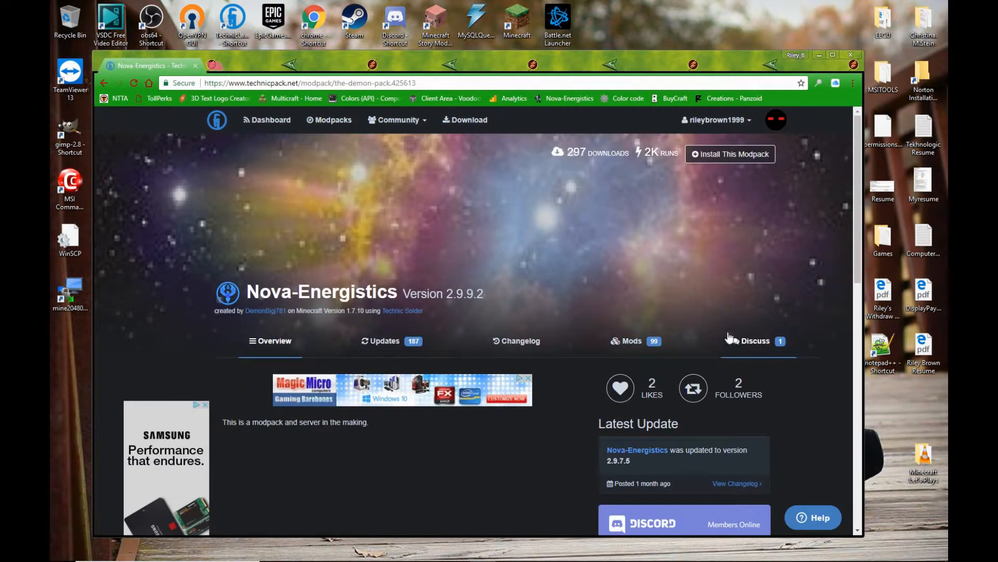
pyautogui.moveTo(568, 254)
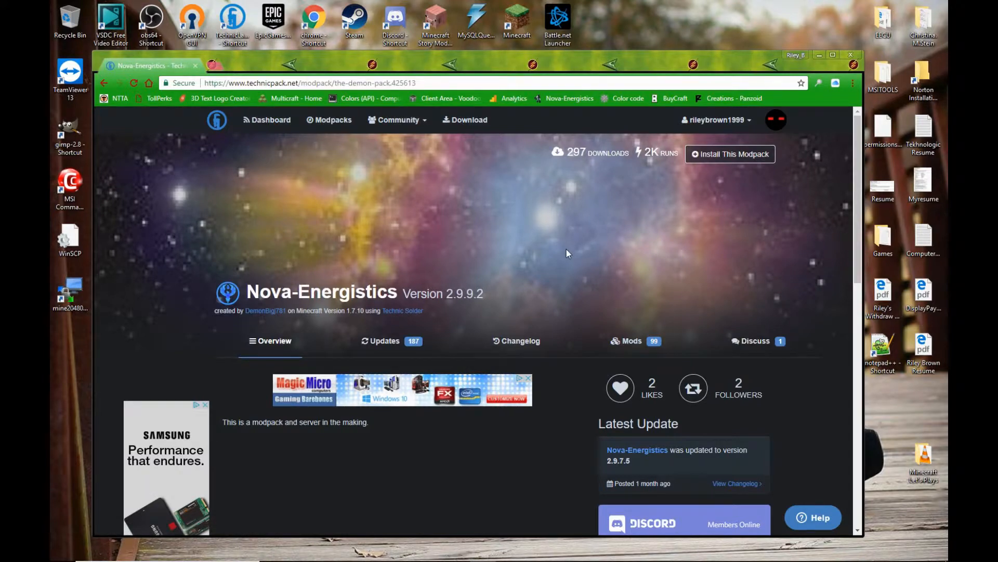
pyautogui.moveTo(588, 255)
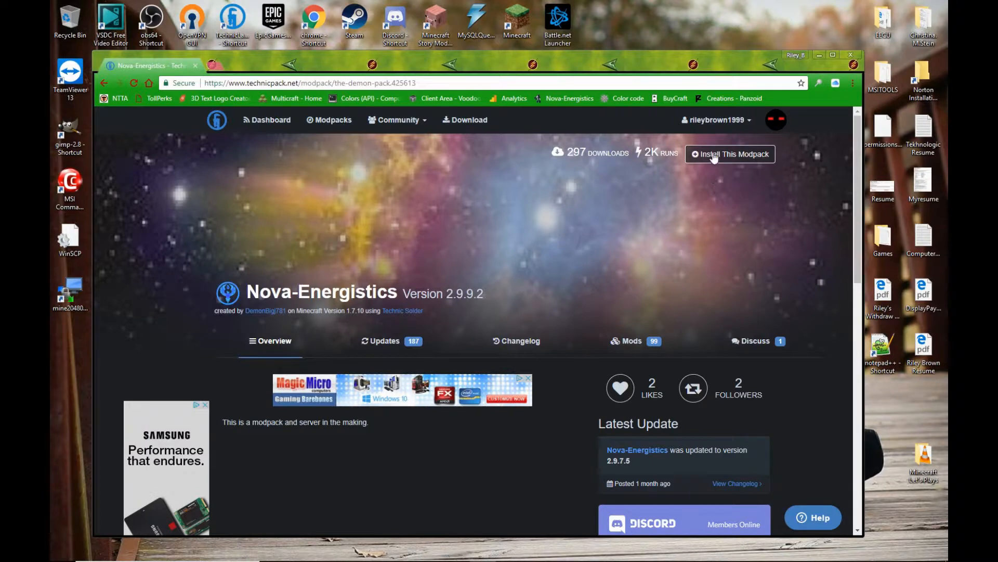
# Show the Install This Modpack steps and copy the api.technicpack.net pack link
pyautogui.click(730, 154)
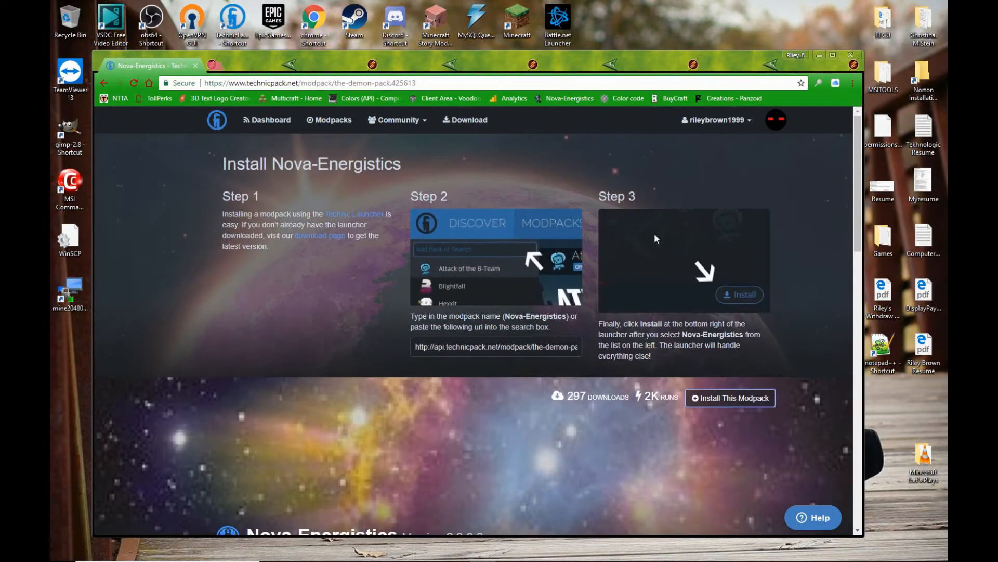
pyautogui.tripleClick(496, 347)
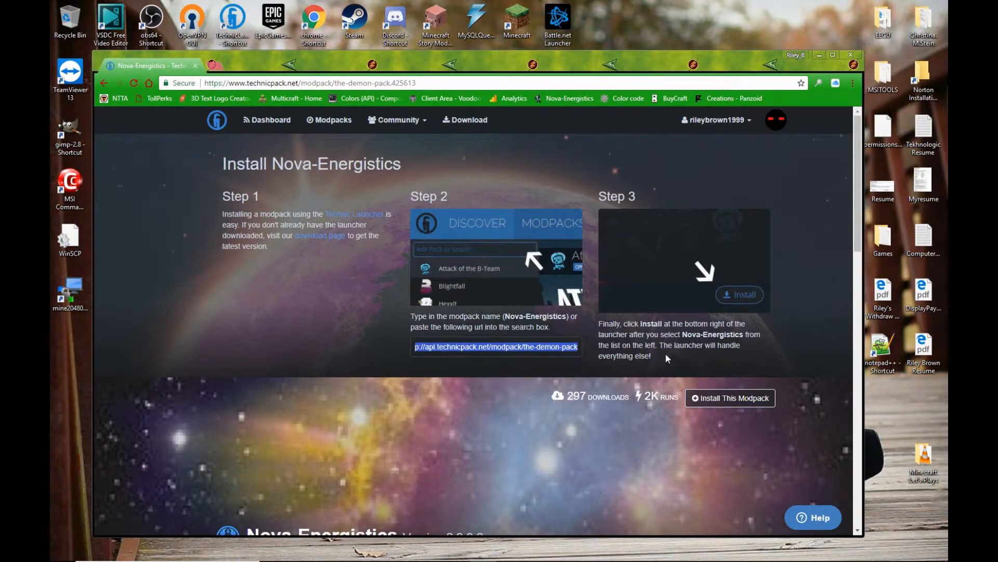
pyautogui.moveTo(371, 361)
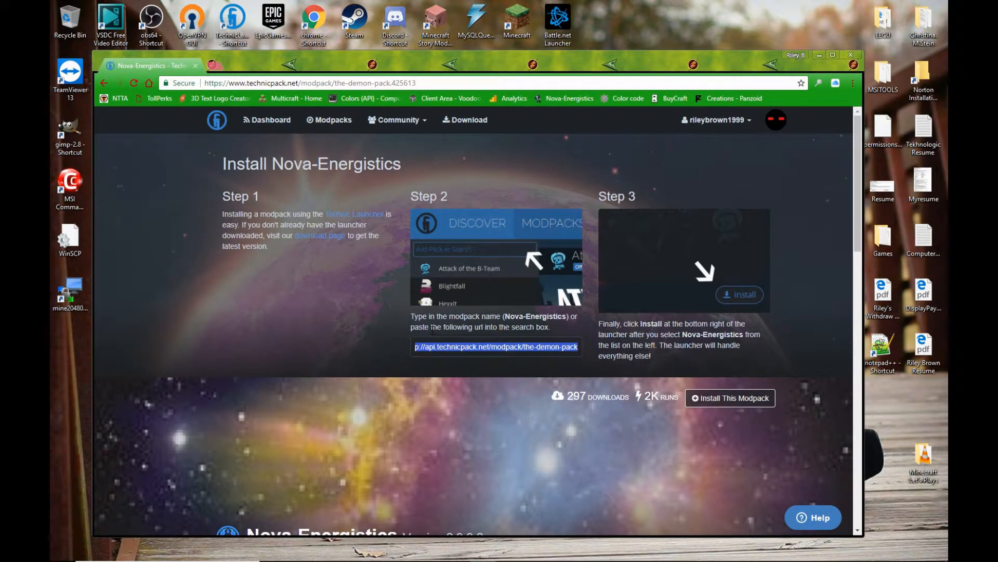
pyautogui.rightClick(496, 346)
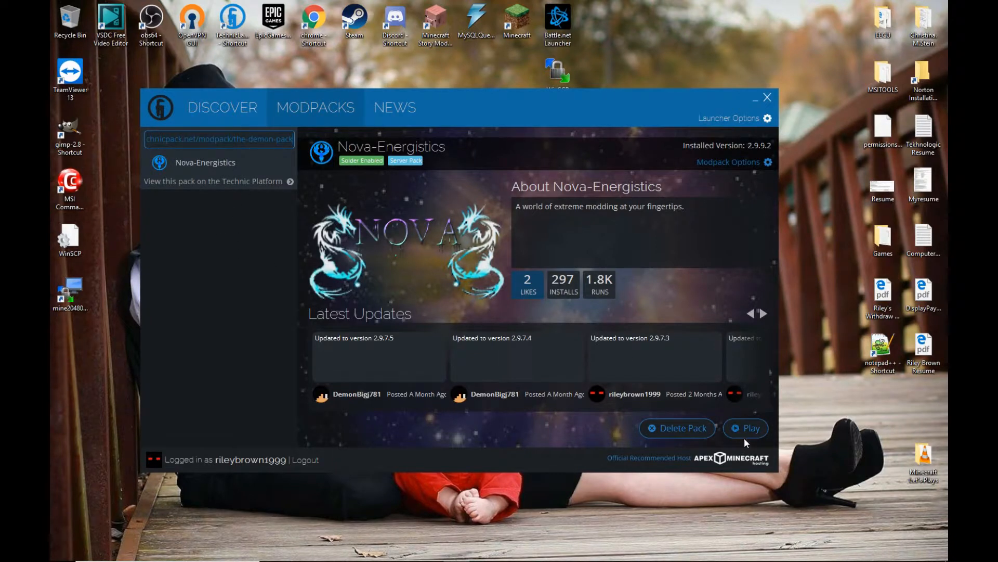
pyautogui.moveTo(285, 229)
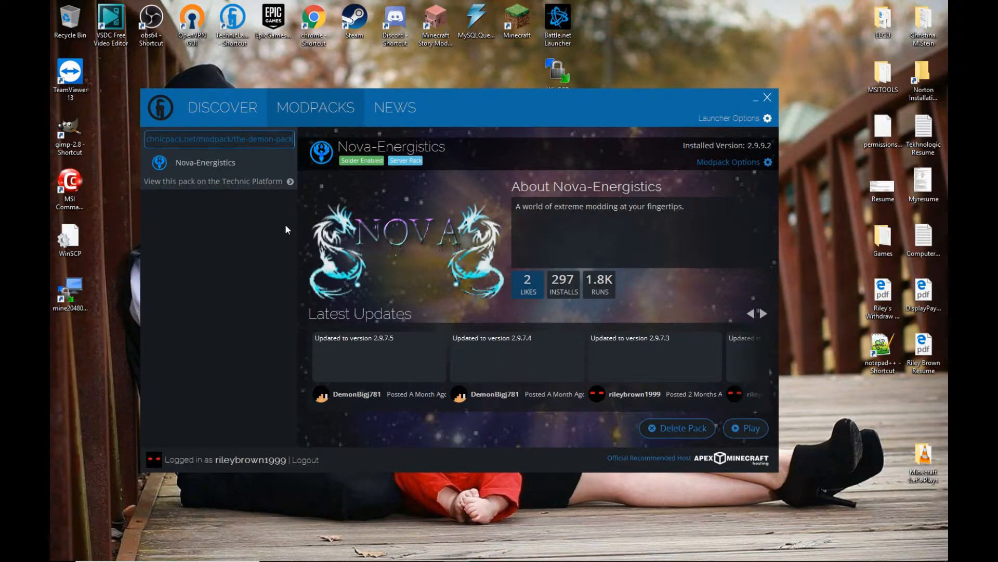
pyautogui.moveTo(275, 329)
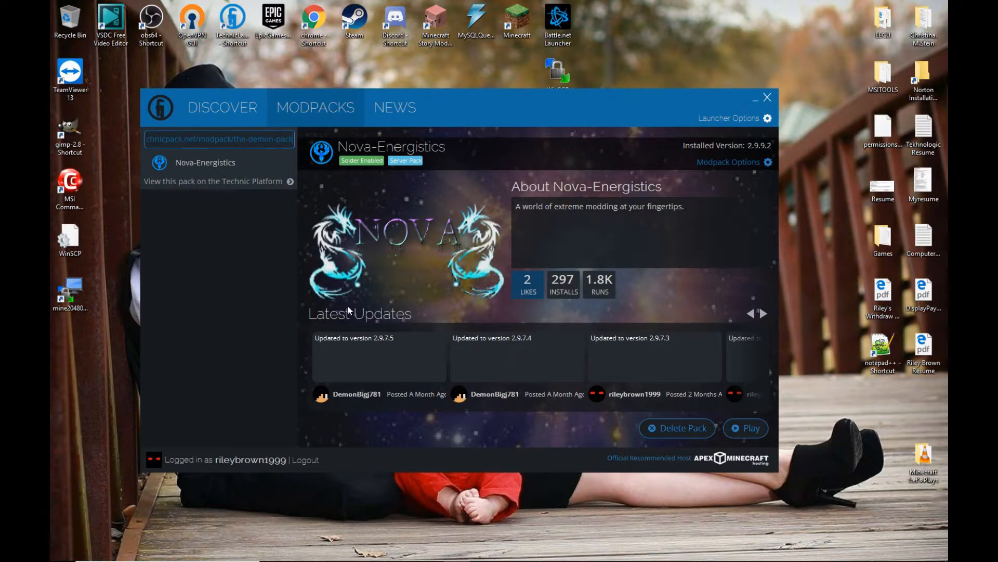
pyautogui.moveTo(375, 288)
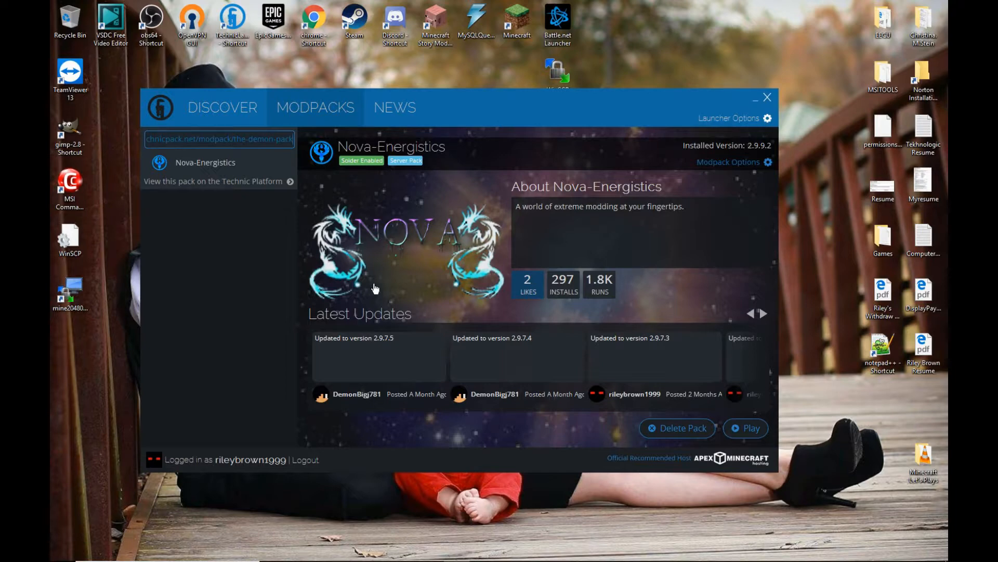
pyautogui.moveTo(499, 119)
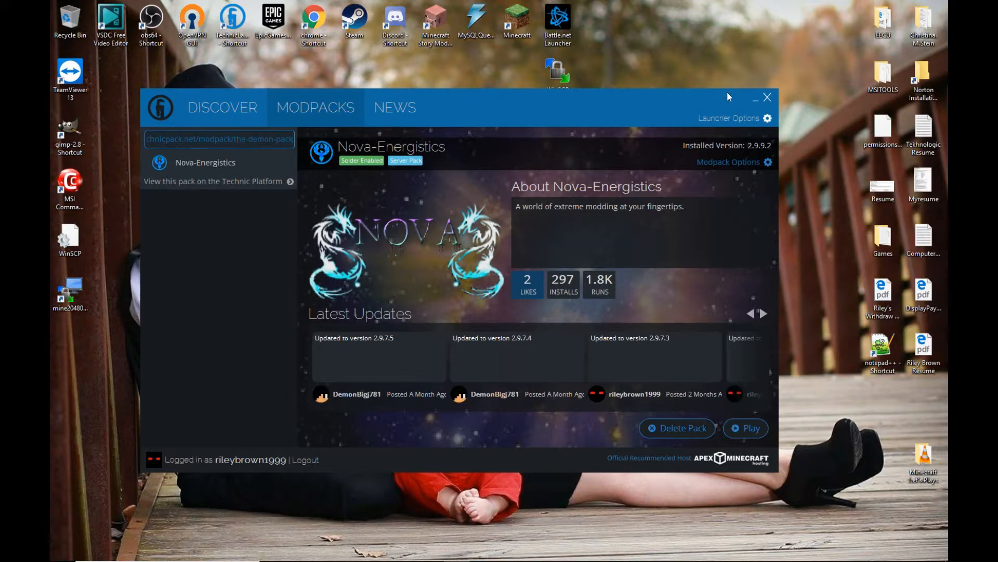
# Close the Technic Launcher window
pyautogui.click(768, 97)
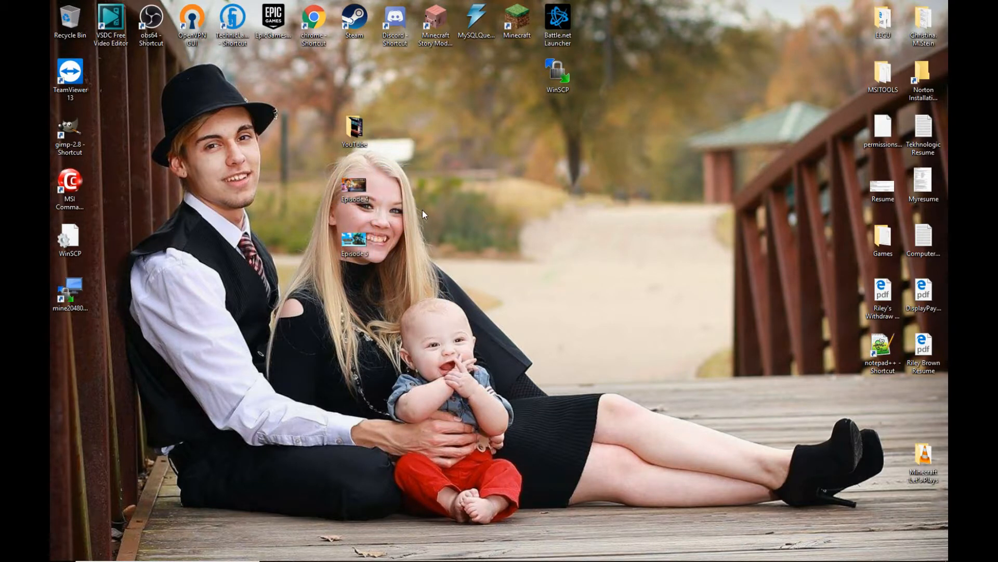
pyautogui.moveTo(428, 201)
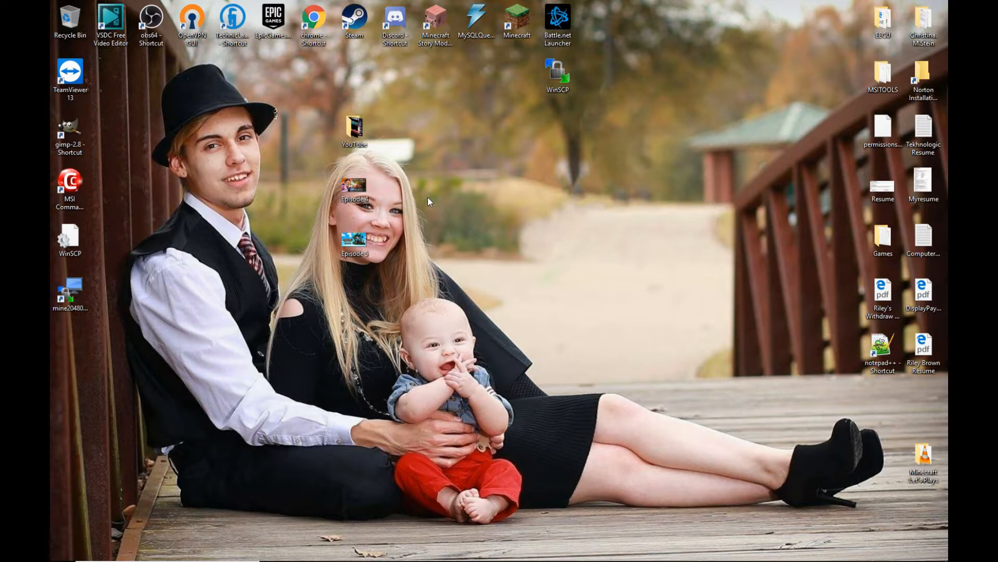
pyautogui.moveTo(430, 263)
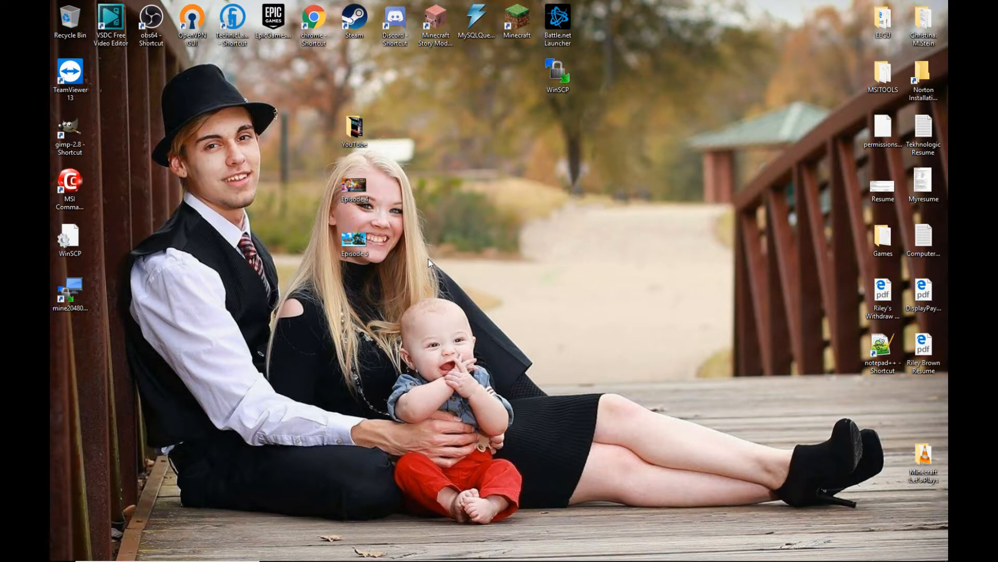
pyautogui.moveTo(437, 117)
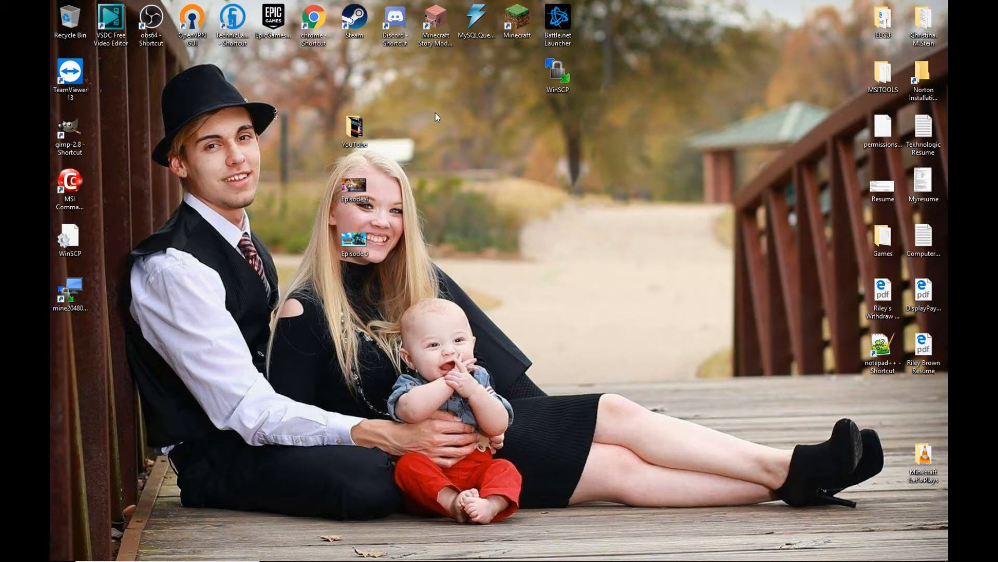